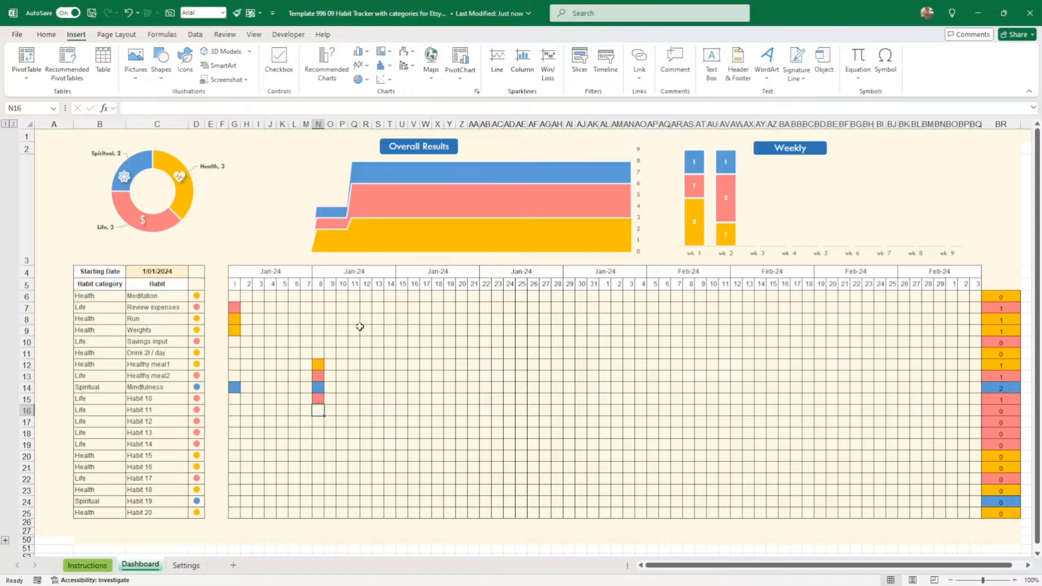
{"action": "mouse_move", "coordinate": [357, 327]}
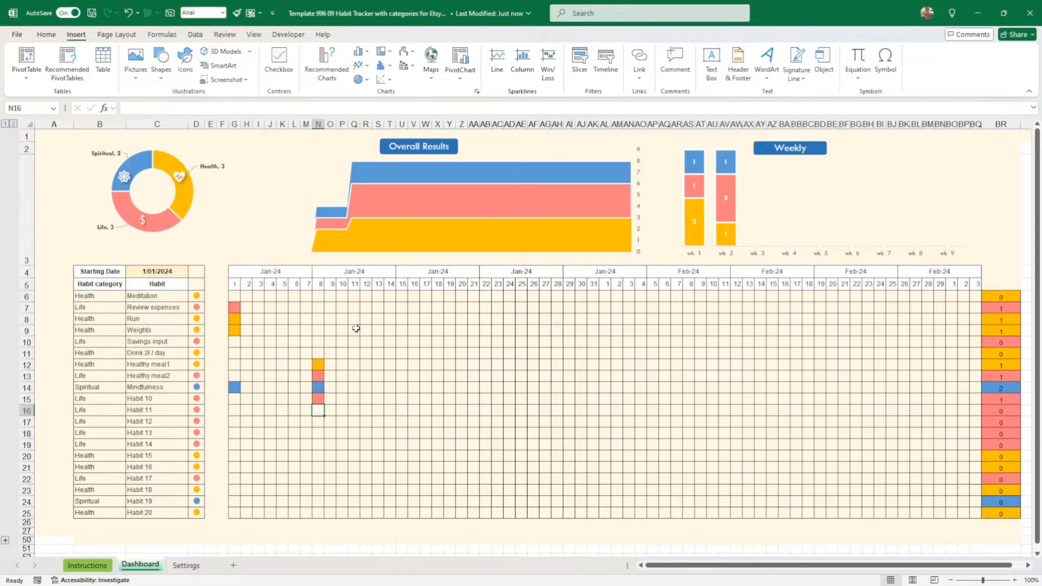
{"action": "mouse_move", "coordinate": [498, 356]}
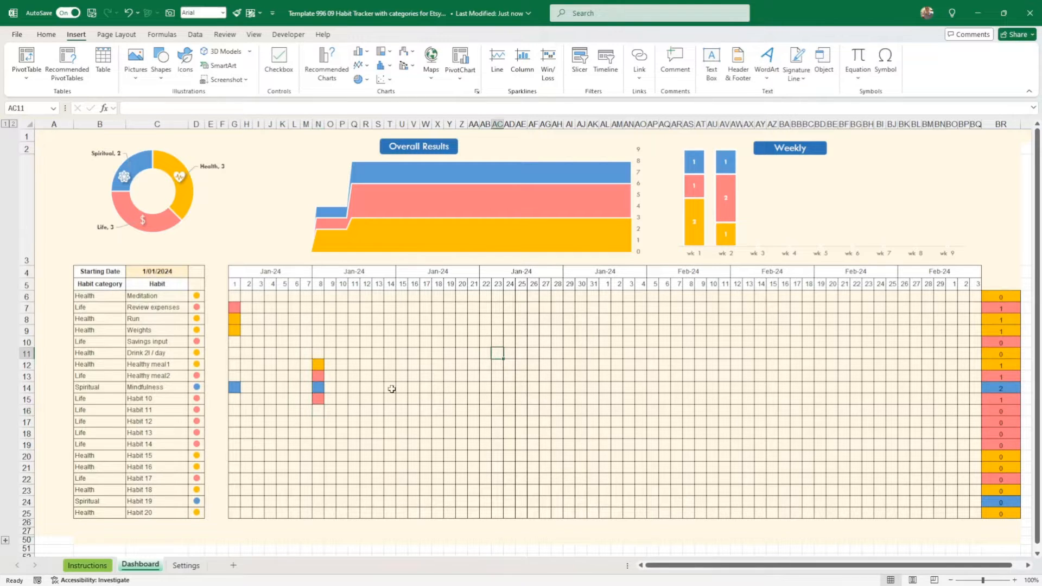
Save a copy of the workbook with 'check' appended to its file name.
{"action": "left_click", "coordinate": [17, 33]}
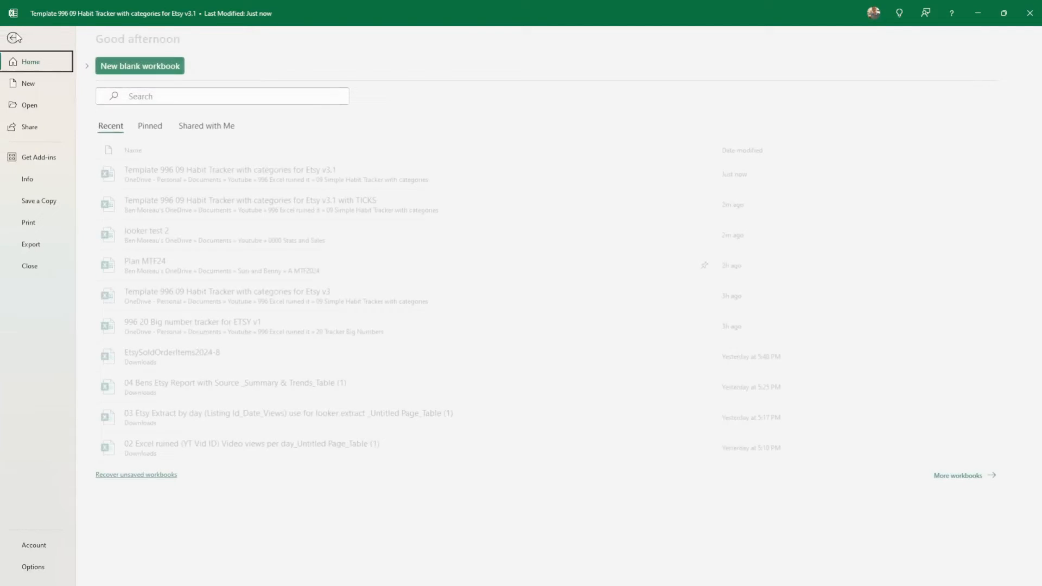
{"action": "left_click", "coordinate": [39, 199]}
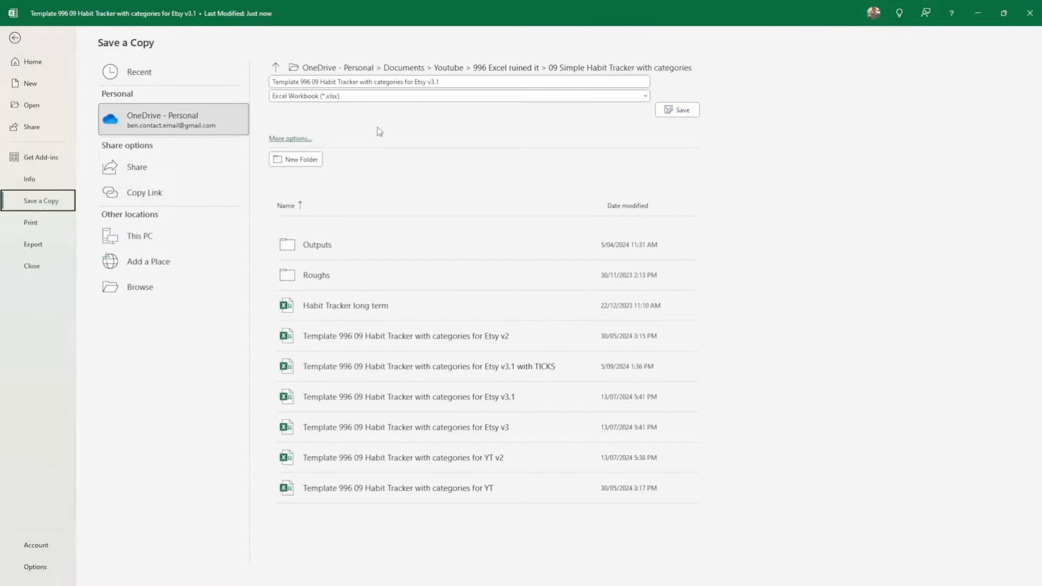
{"action": "left_click", "coordinate": [458, 82]}
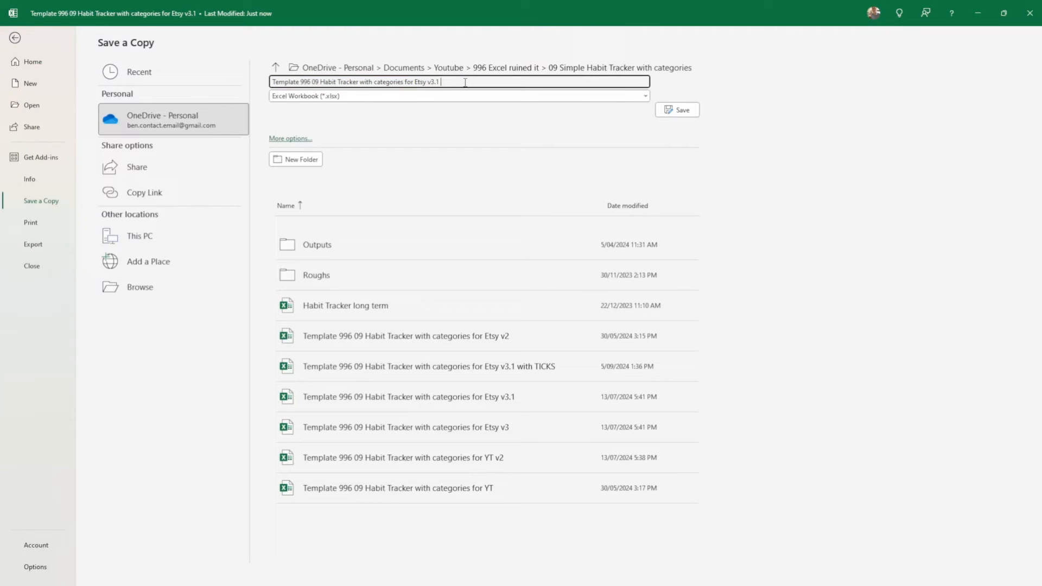
{"action": "type", "text": "checkboxes"}
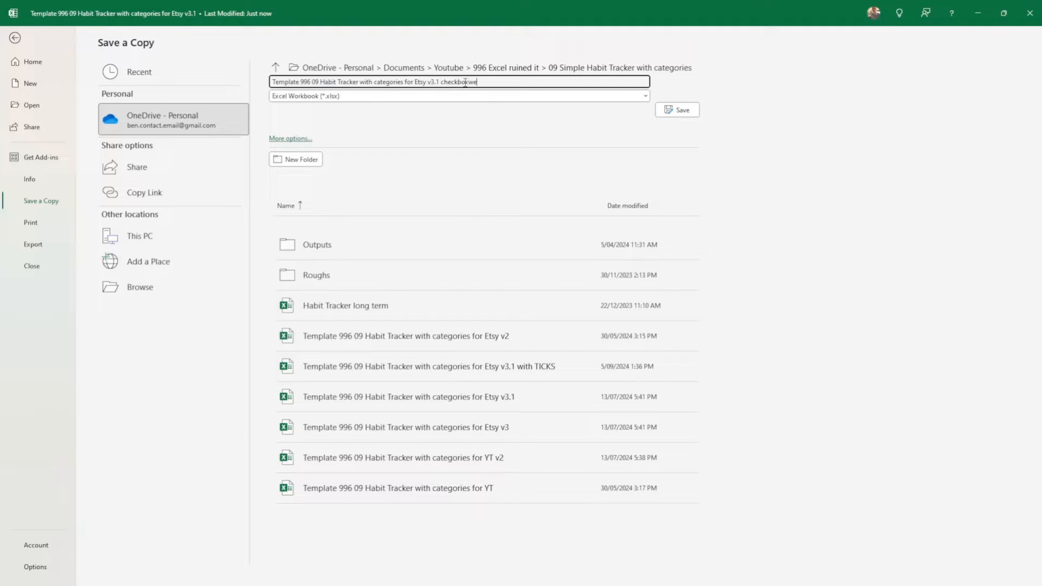
{"action": "left_click", "coordinate": [677, 109]}
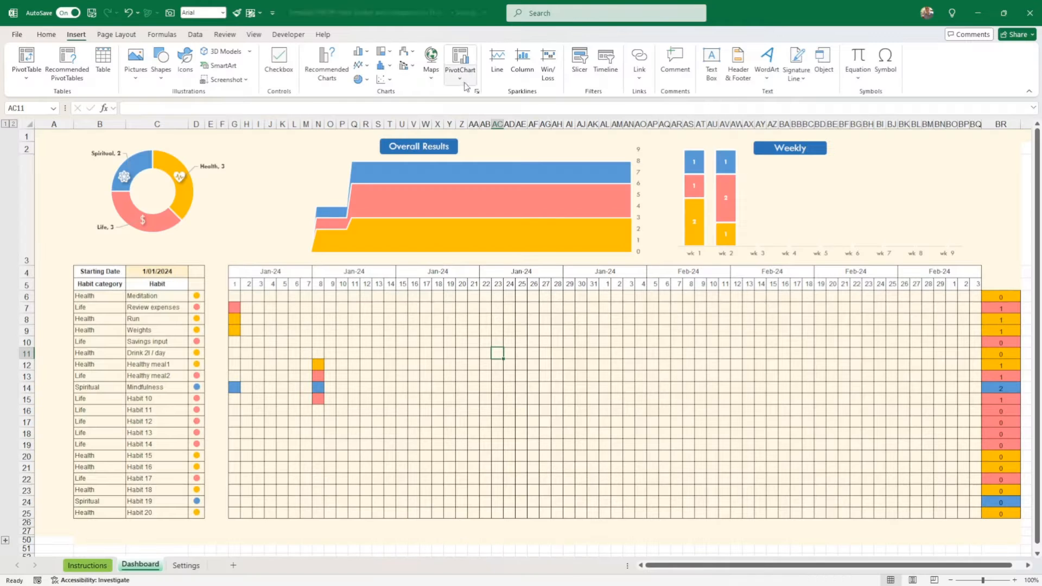
Insert checkboxes in G15:G19 on a new sheet, tick G15, and return to the Dashboard.
{"action": "left_click", "coordinate": [331, 330]}
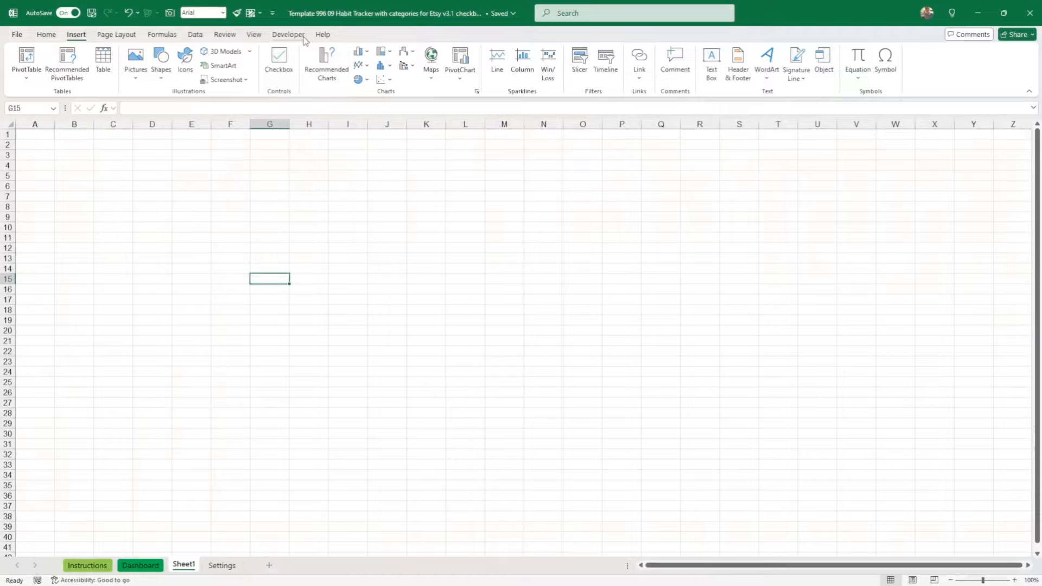
{"action": "left_click", "coordinate": [279, 60]}
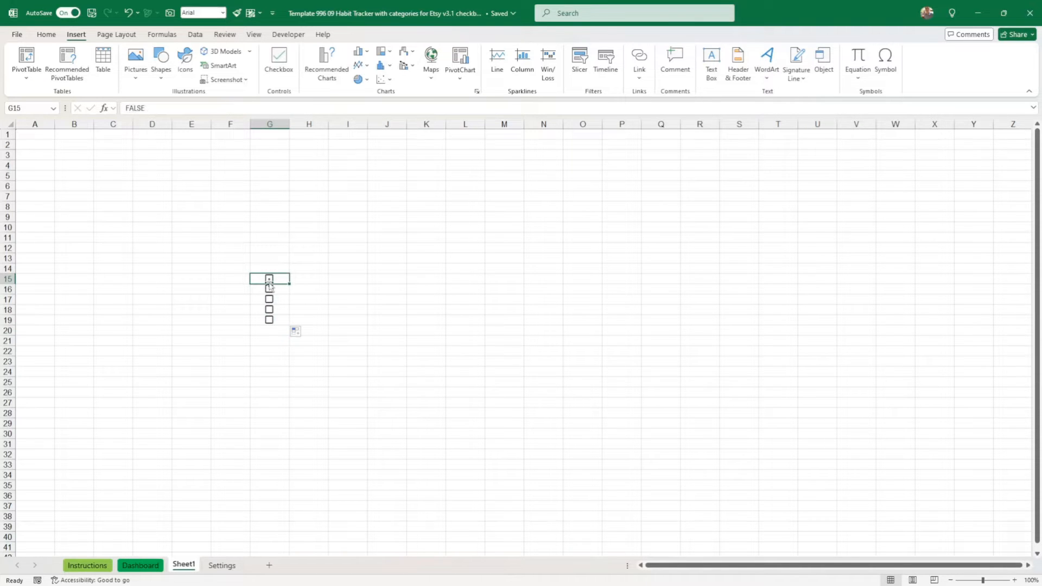
{"action": "left_click", "coordinate": [269, 279]}
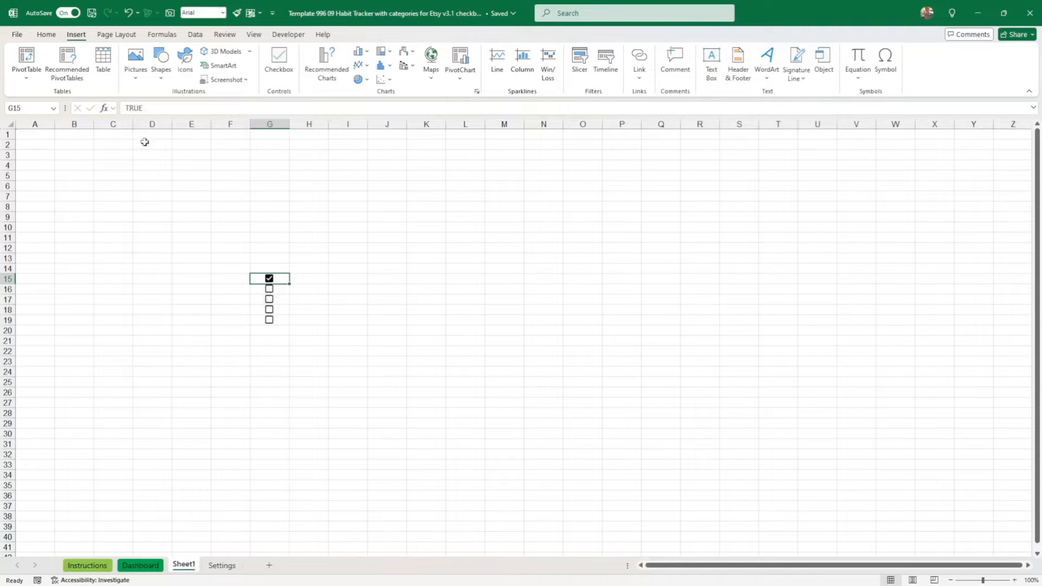
{"action": "mouse_move", "coordinate": [261, 271]}
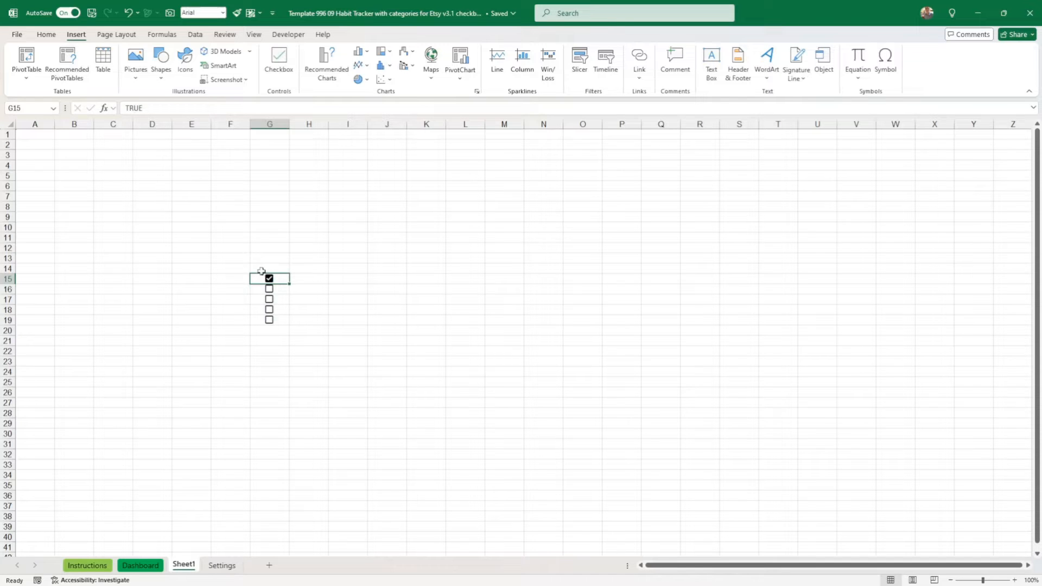
{"action": "mouse_move", "coordinate": [313, 287]}
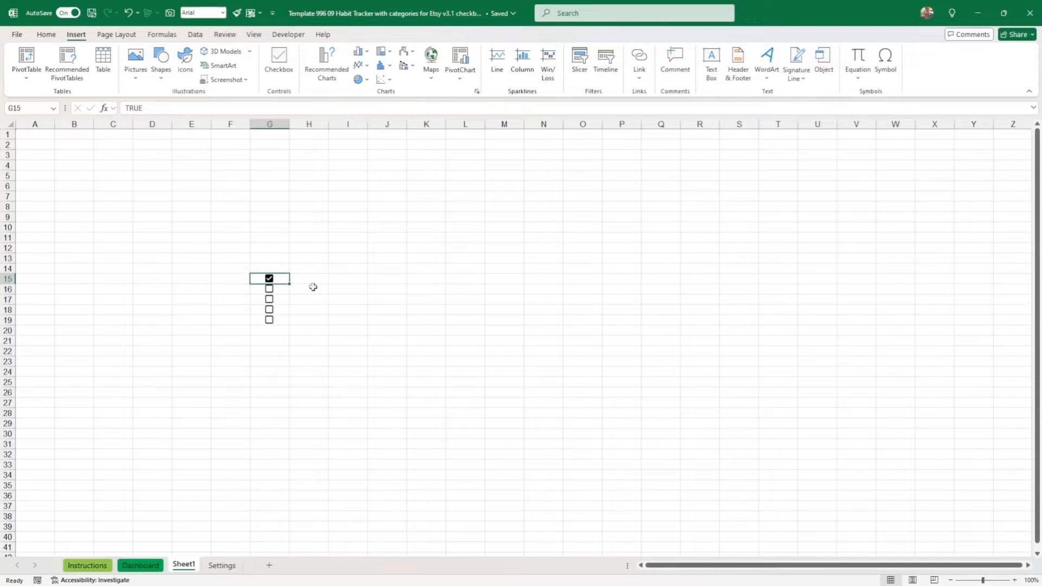
{"action": "left_click", "coordinate": [140, 565]}
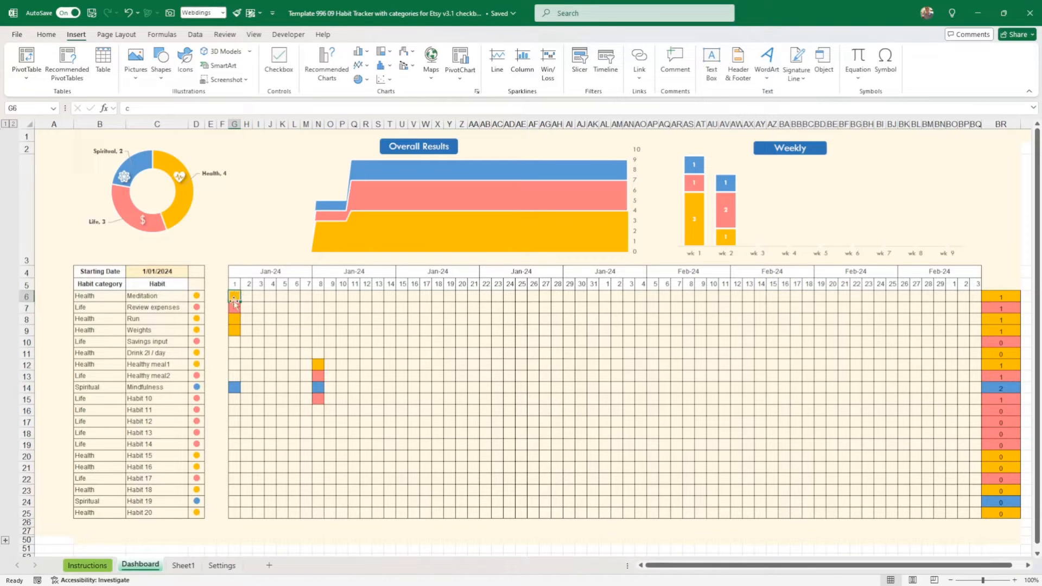
{"action": "right_click", "coordinate": [235, 300]}
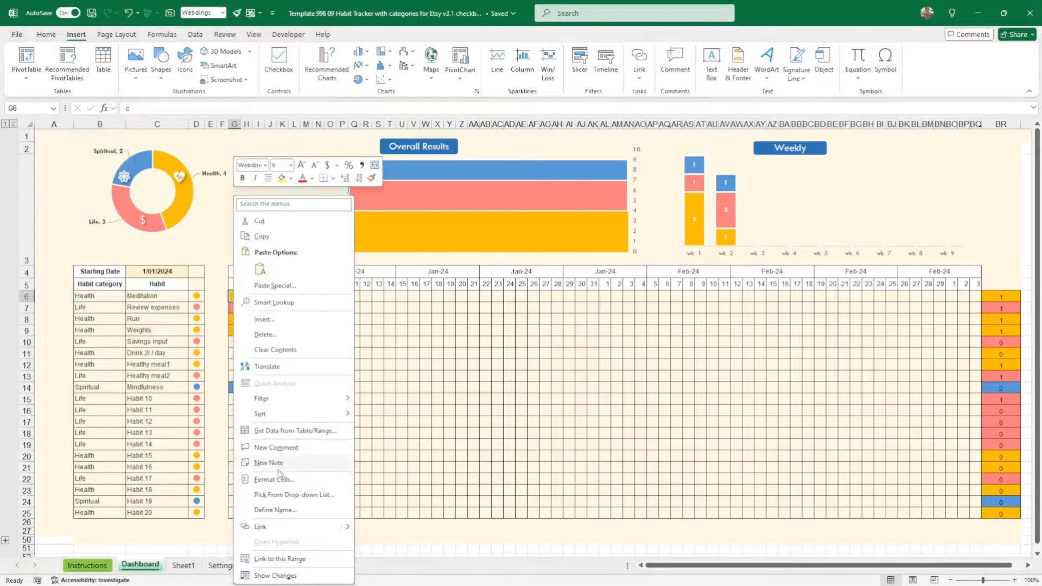
{"action": "left_click", "coordinate": [274, 478]}
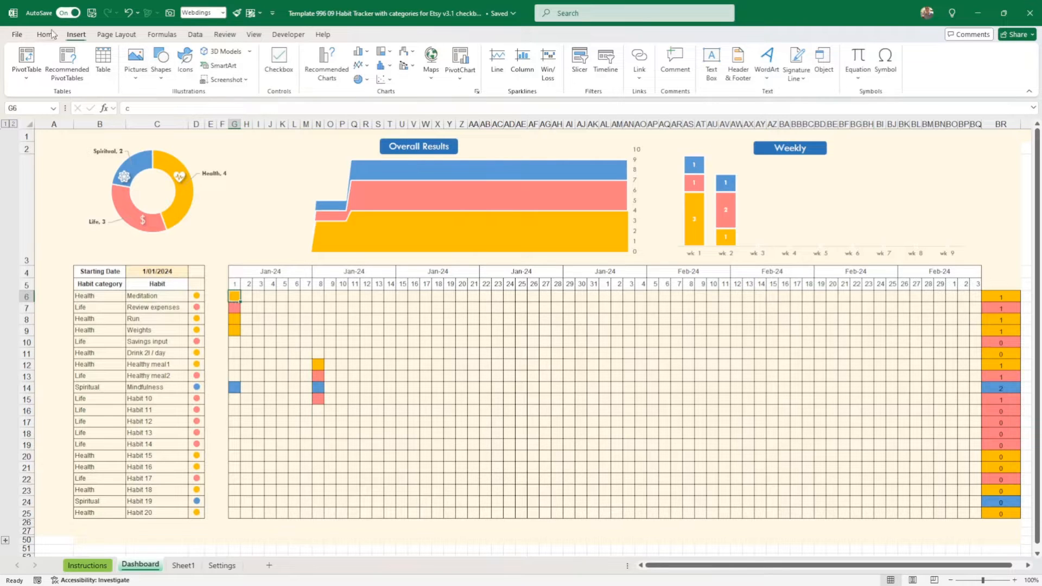
{"action": "left_click", "coordinate": [499, 60]}
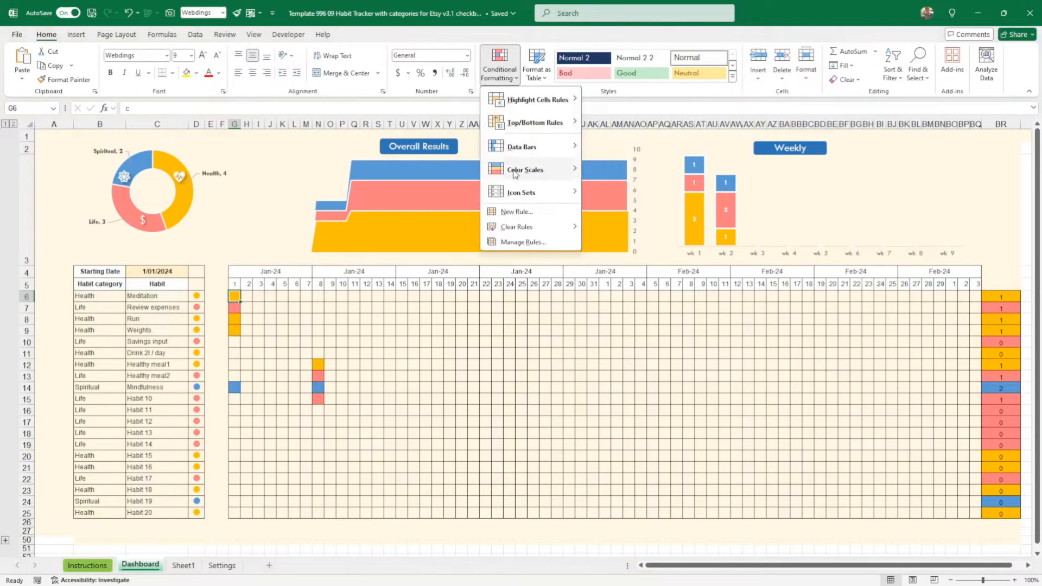
{"action": "left_click", "coordinate": [523, 241]}
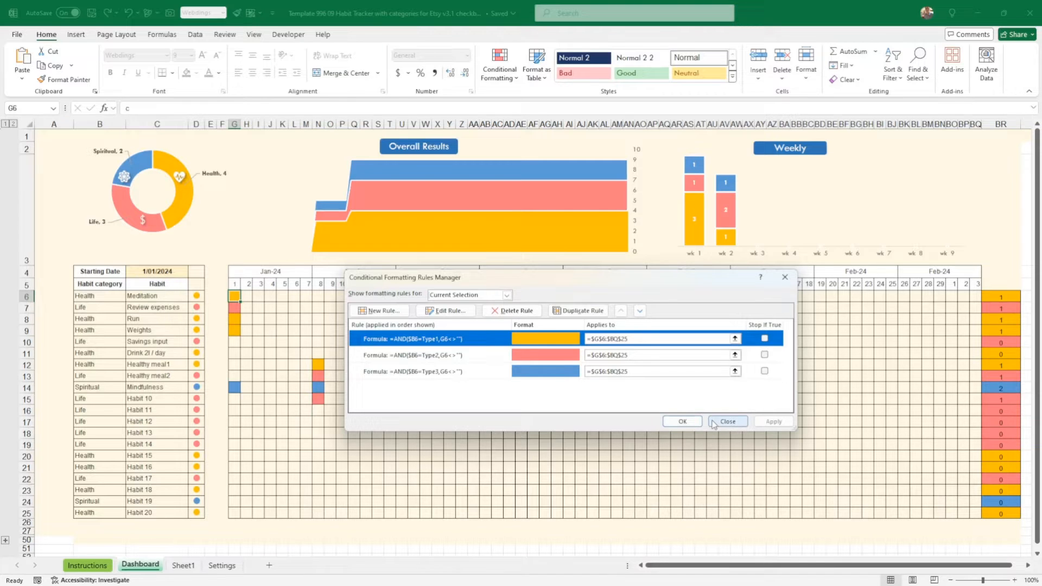
{"action": "left_click", "coordinate": [726, 421]}
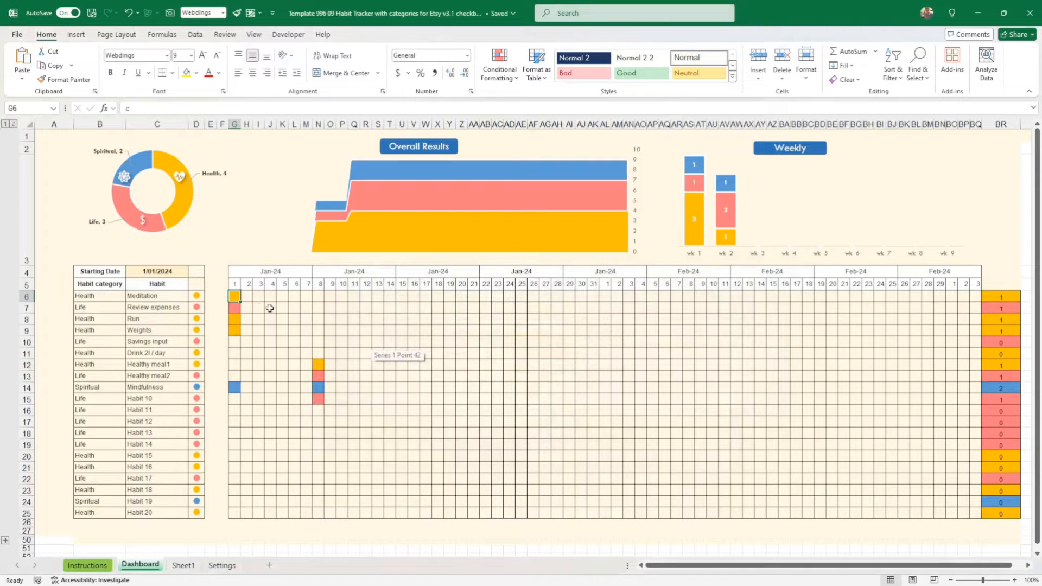
{"action": "left_click_drag", "start_coordinate": [235, 295], "coordinate": [492, 353]}
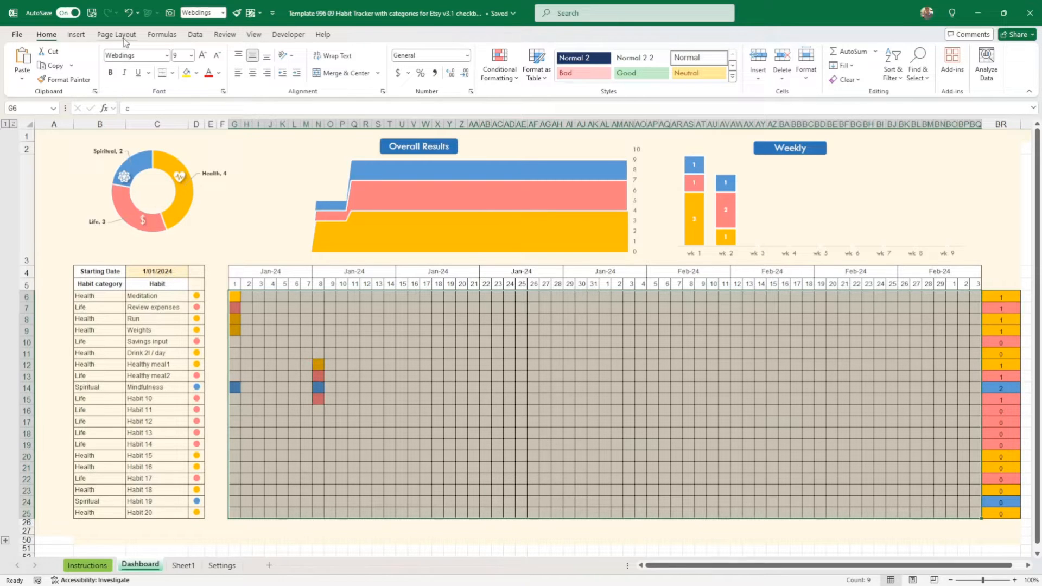
Insert checkboxes across the whole G6:BQ25 habit grid so each habit totals 63.
{"action": "left_click", "coordinate": [75, 33]}
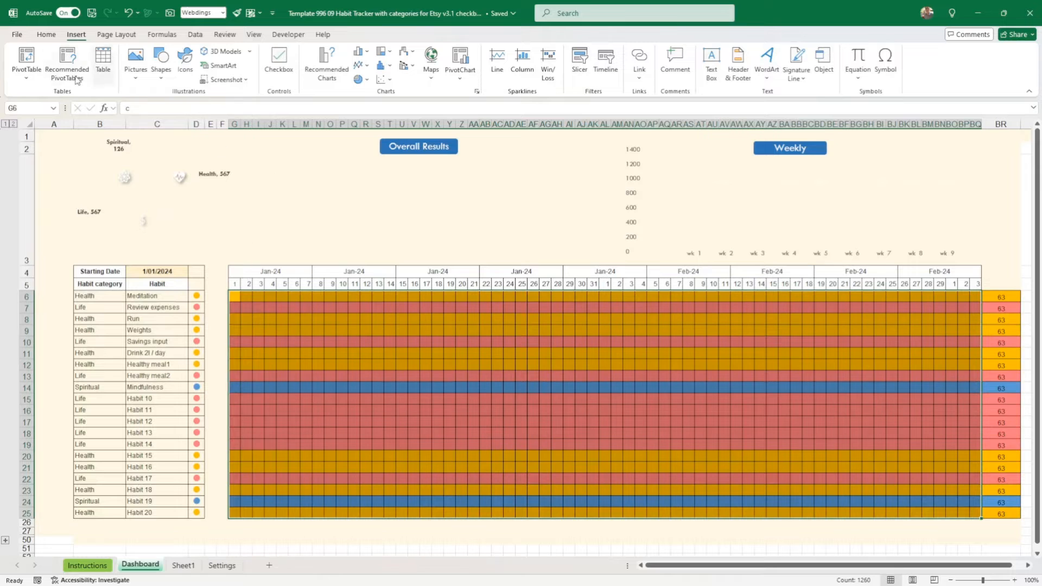
{"action": "mouse_move", "coordinate": [46, 39]}
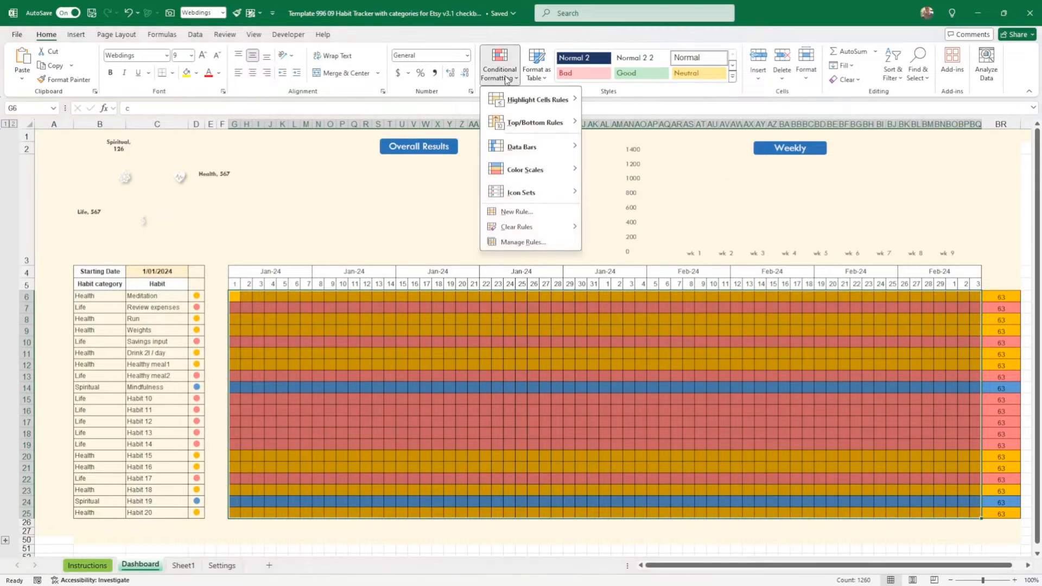
Edit the Type1 rule to use orange font with no fill and apply it to the Health rows.
{"action": "left_click", "coordinate": [523, 241]}
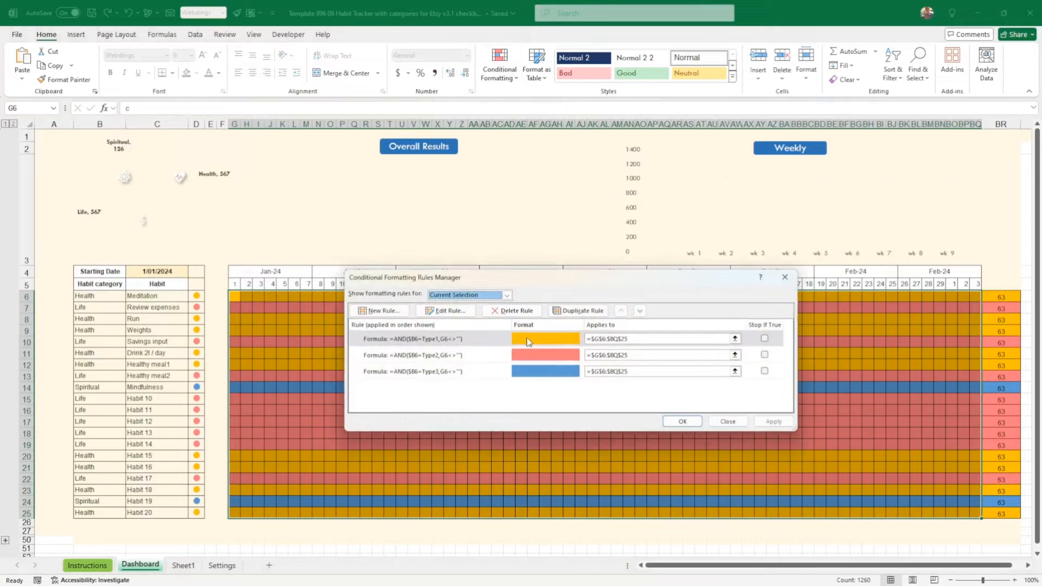
{"action": "left_click", "coordinate": [431, 339]}
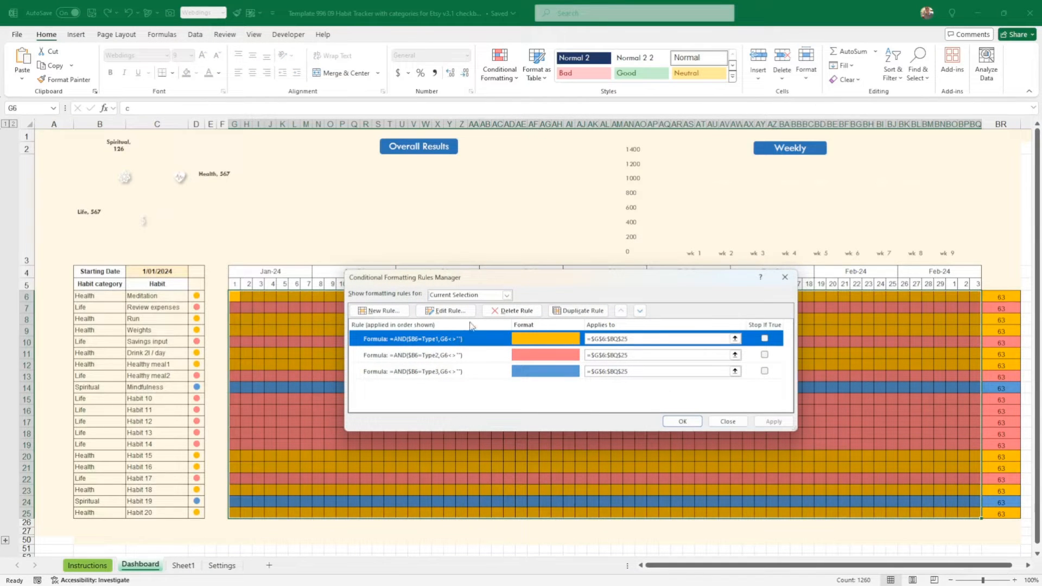
{"action": "left_click", "coordinate": [446, 311]}
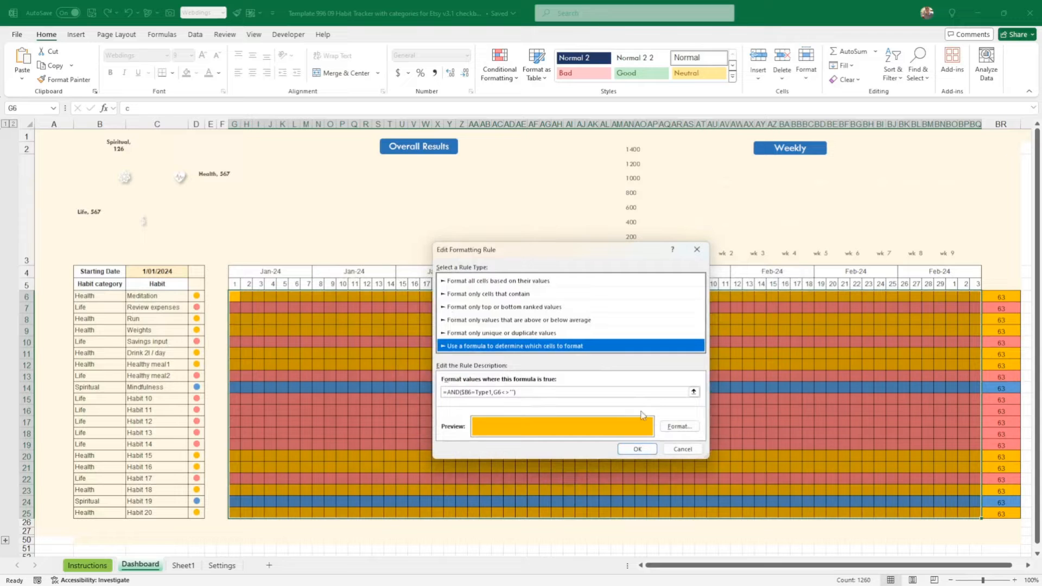
{"action": "left_click", "coordinate": [680, 426]}
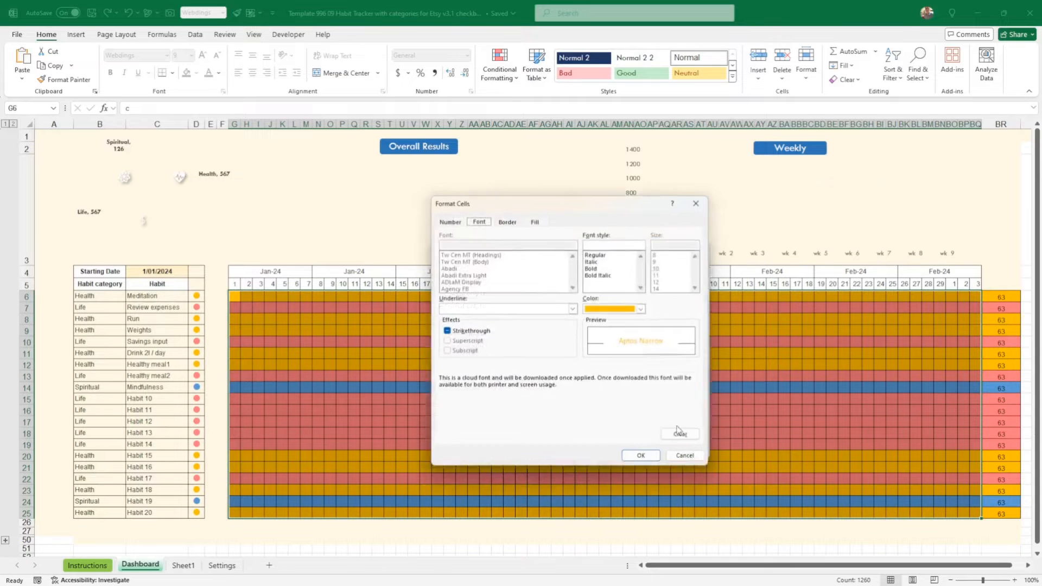
{"action": "left_click", "coordinate": [536, 222]}
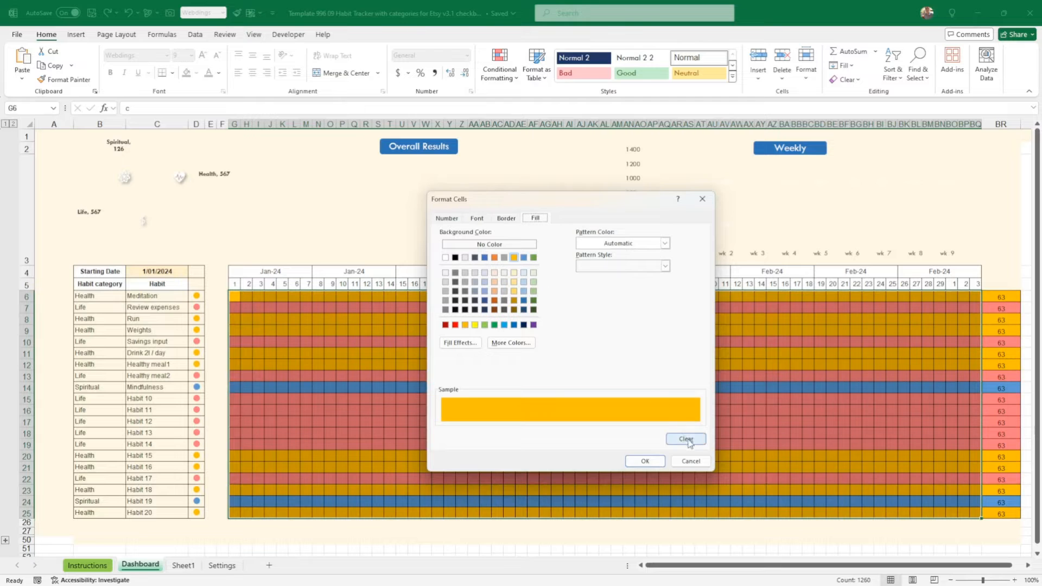
{"action": "left_click", "coordinate": [686, 438]}
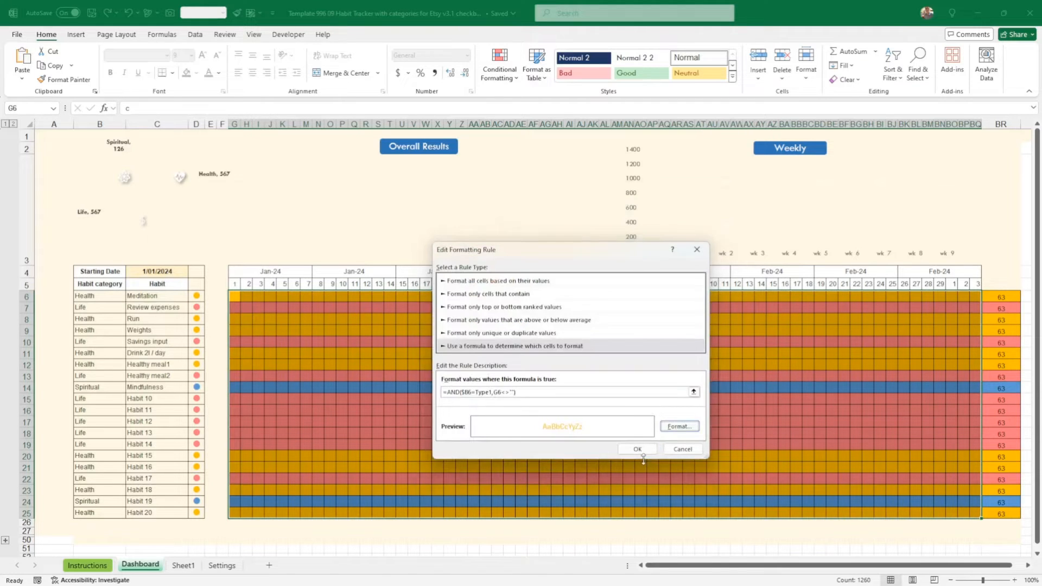
{"action": "left_click", "coordinate": [637, 449]}
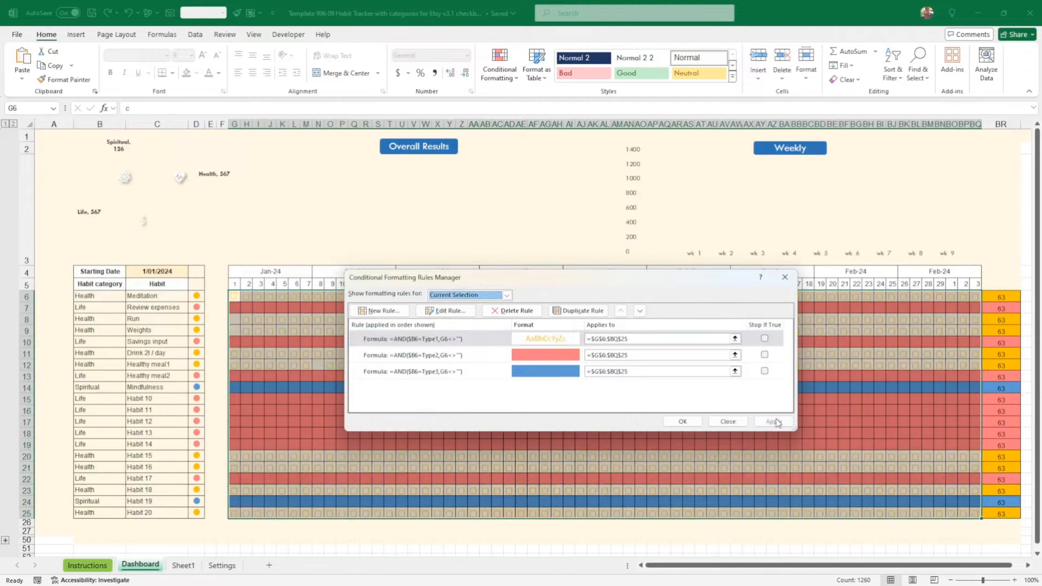
{"action": "left_click", "coordinate": [727, 421]}
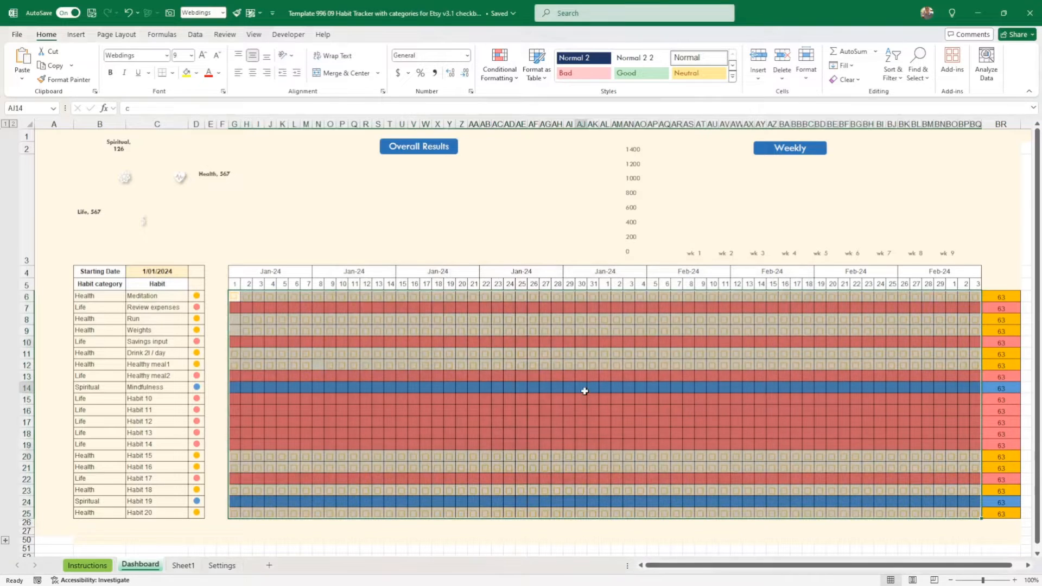
Tick the day-1 Drink 2l / day box and return to the Home commands.
{"action": "left_click", "coordinate": [76, 34]}
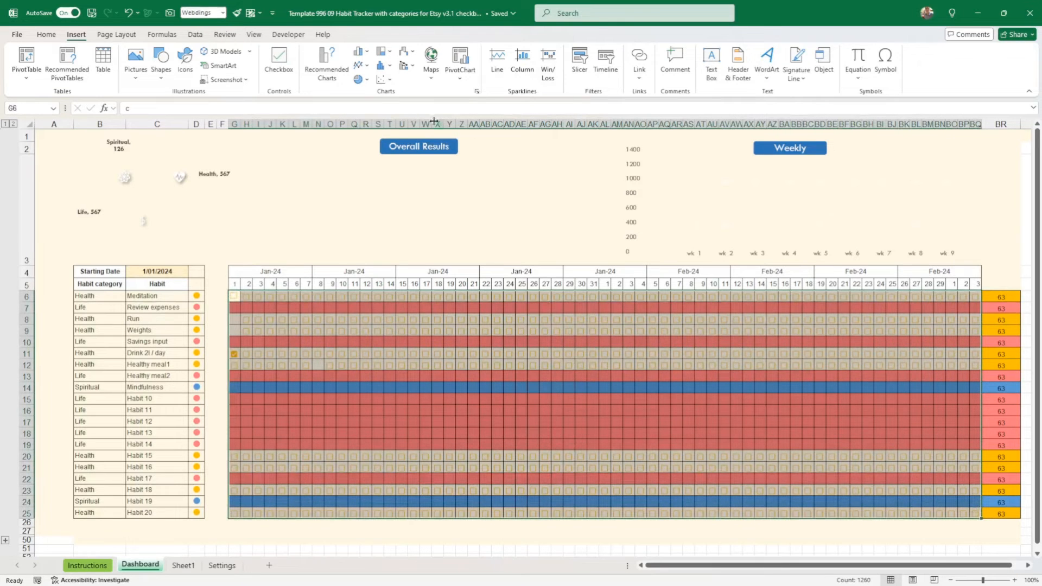
{"action": "left_click", "coordinate": [45, 34]}
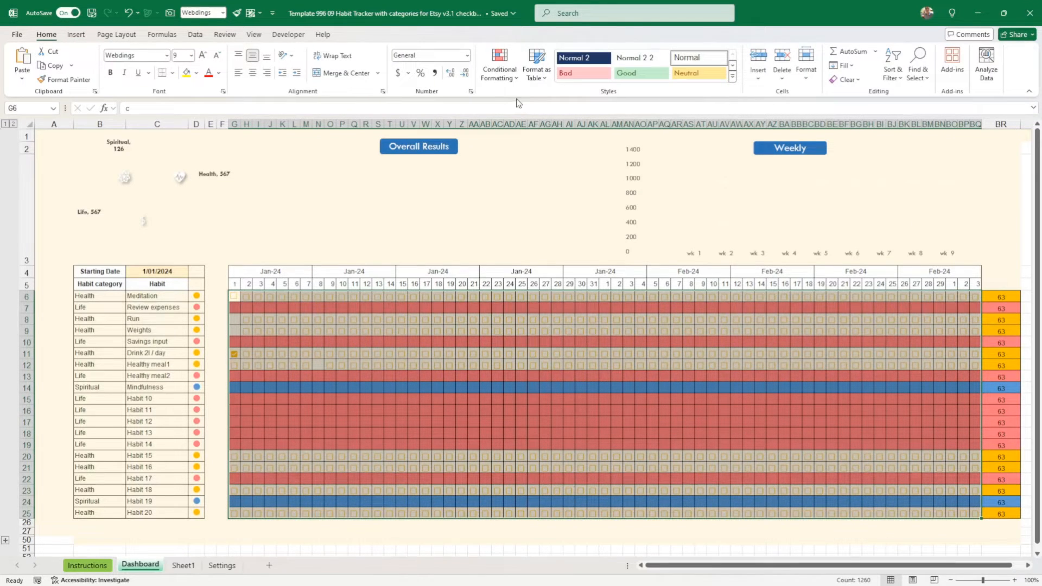
Edit the Type2 rule to use salmon font instead of a cell fill for Life rows.
{"action": "left_click", "coordinate": [499, 64]}
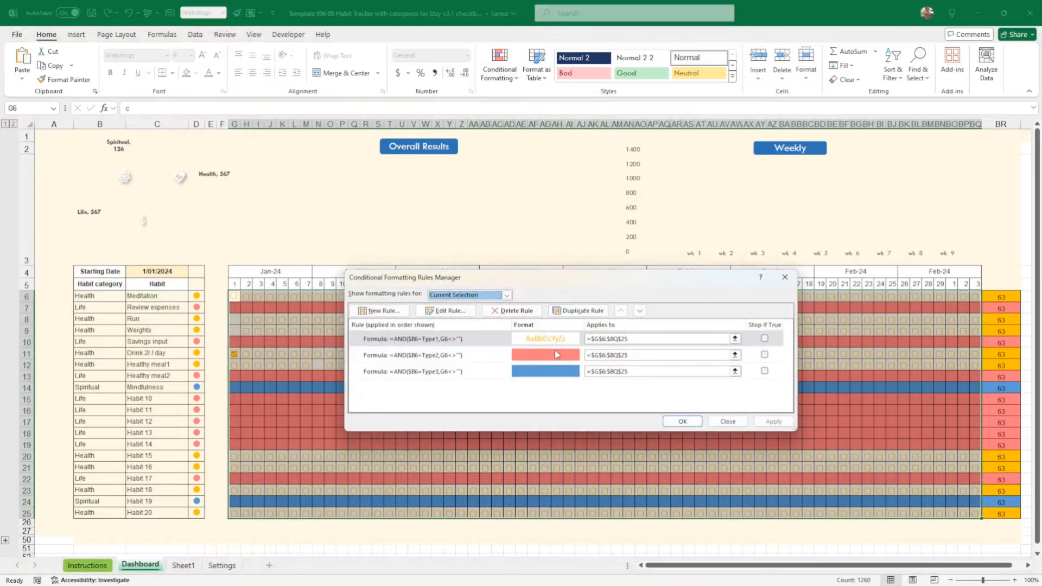
{"action": "left_click", "coordinate": [447, 311]}
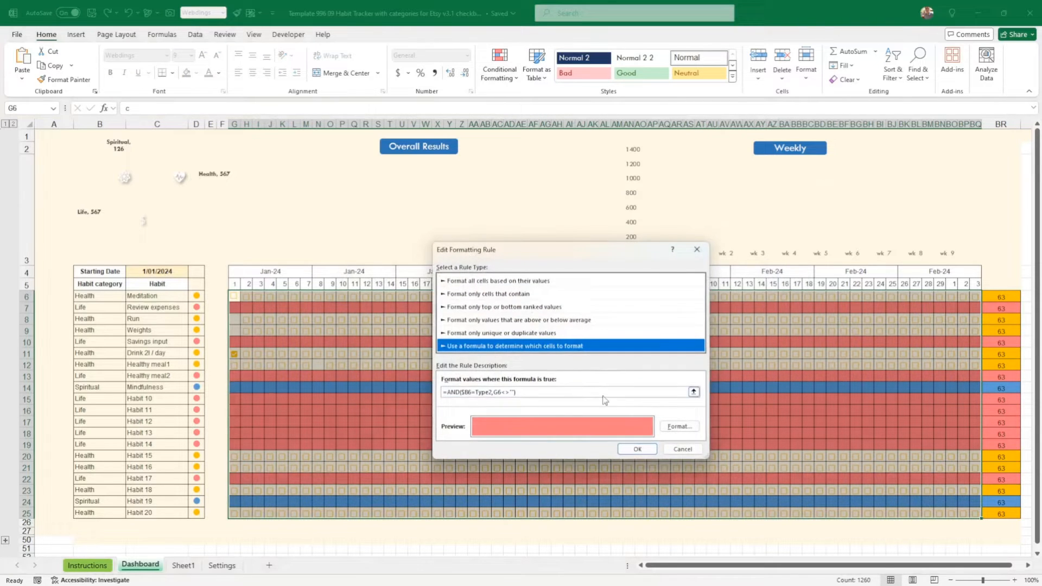
{"action": "left_click", "coordinate": [679, 425]}
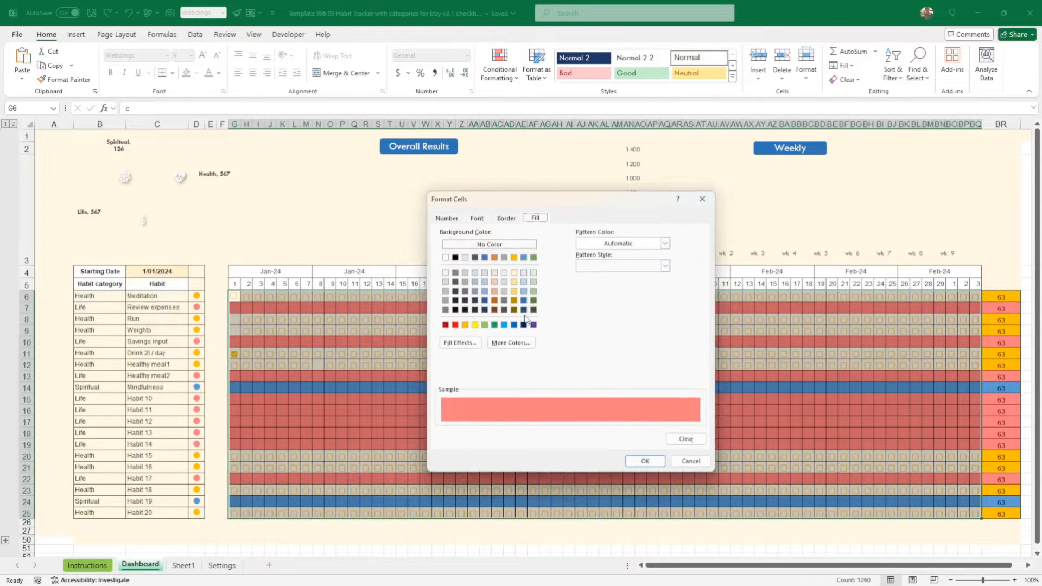
{"action": "left_click", "coordinate": [488, 244]}
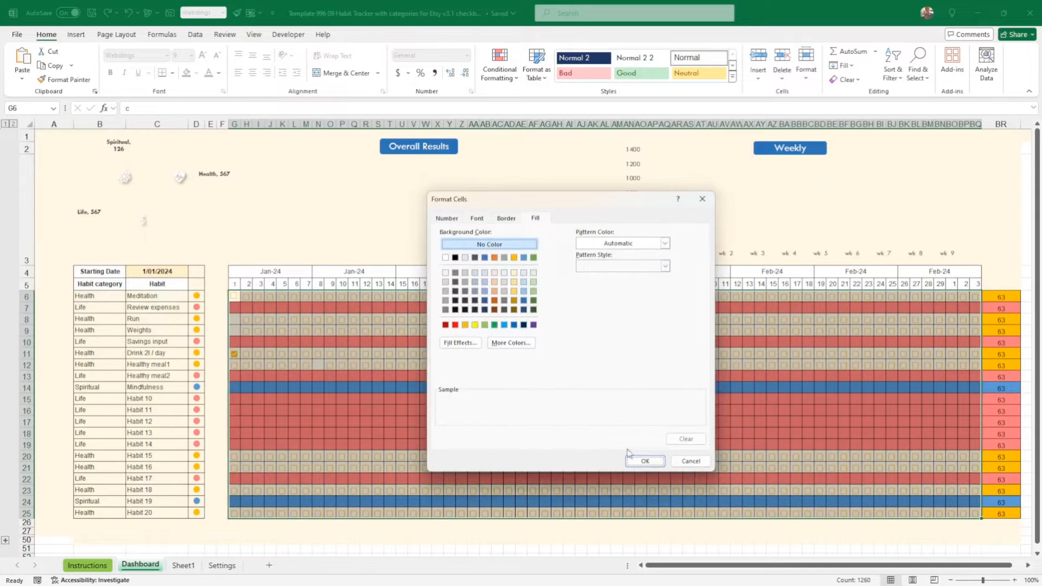
{"action": "left_click", "coordinate": [475, 218]}
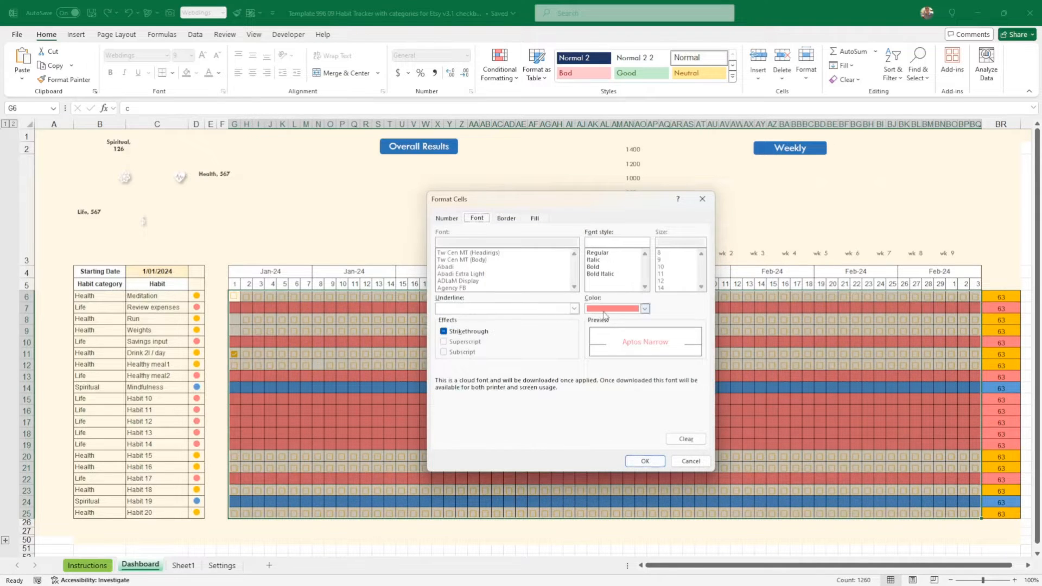
{"action": "left_click", "coordinate": [643, 461]}
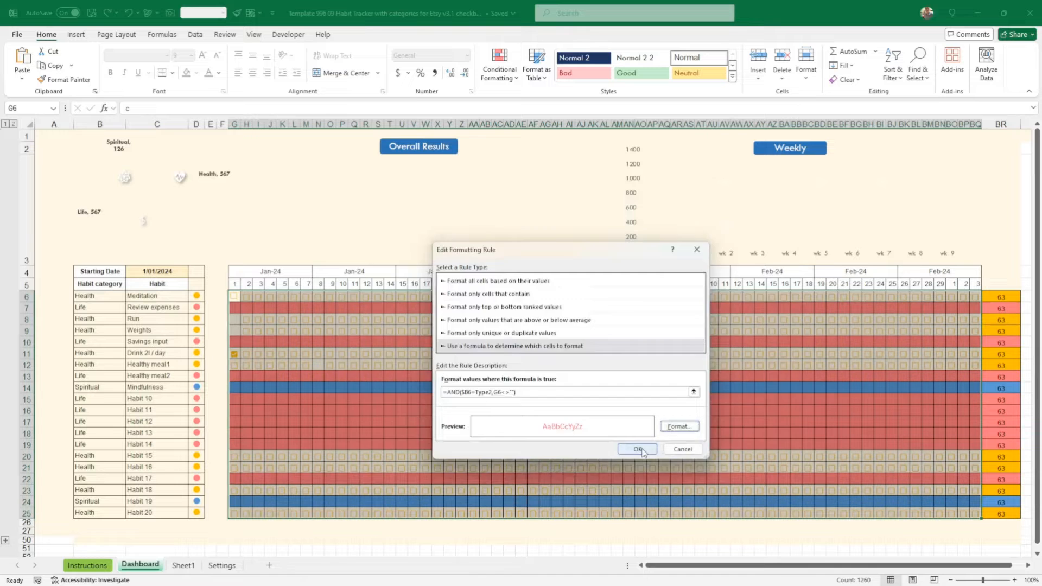
{"action": "left_click", "coordinate": [637, 449]}
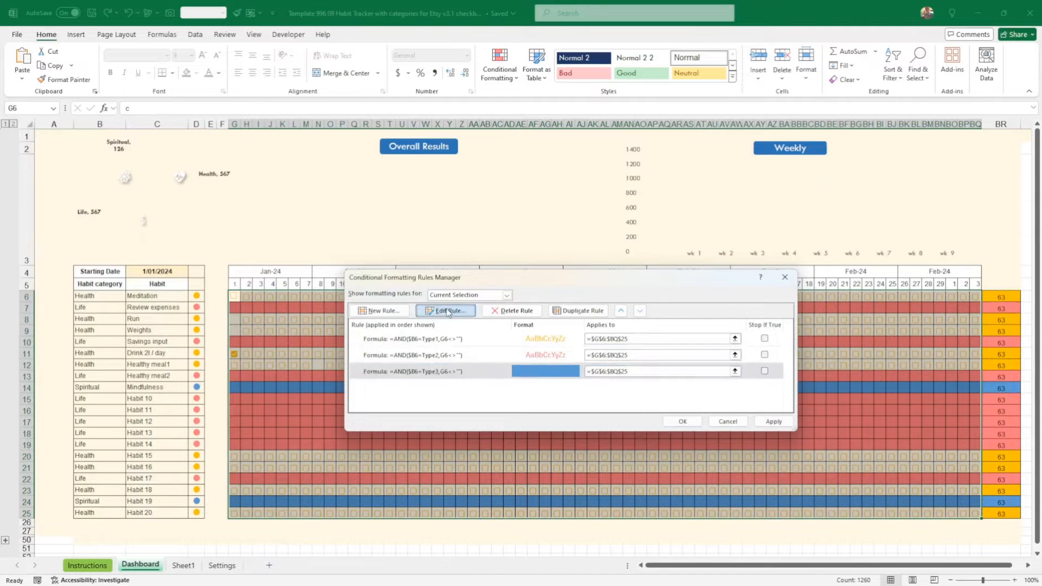
Edit the Type3 rule to use blue font with no fill for Spiritual rows.
{"action": "left_click", "coordinate": [446, 310]}
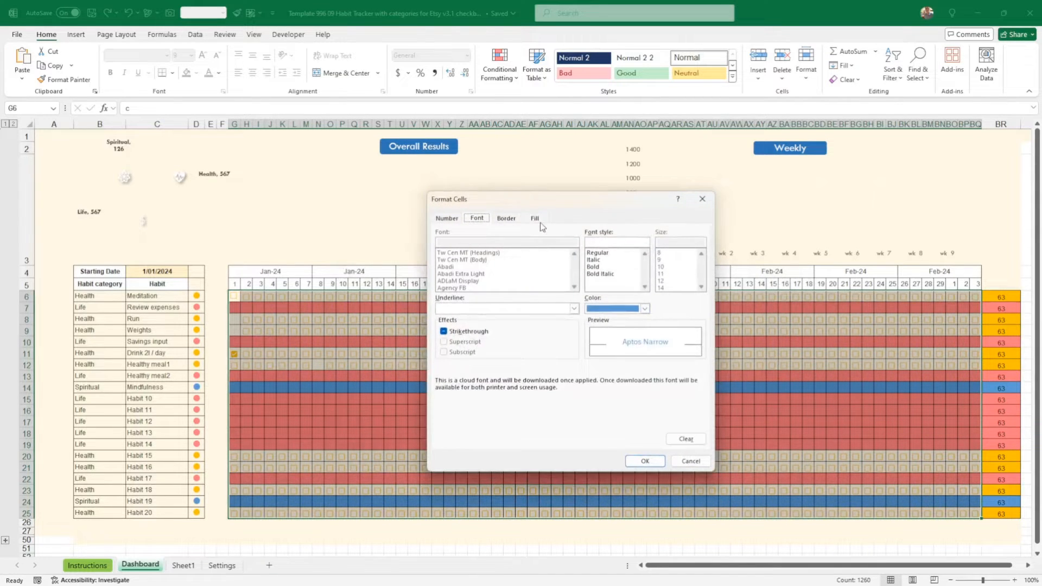
{"action": "left_click", "coordinate": [535, 218]}
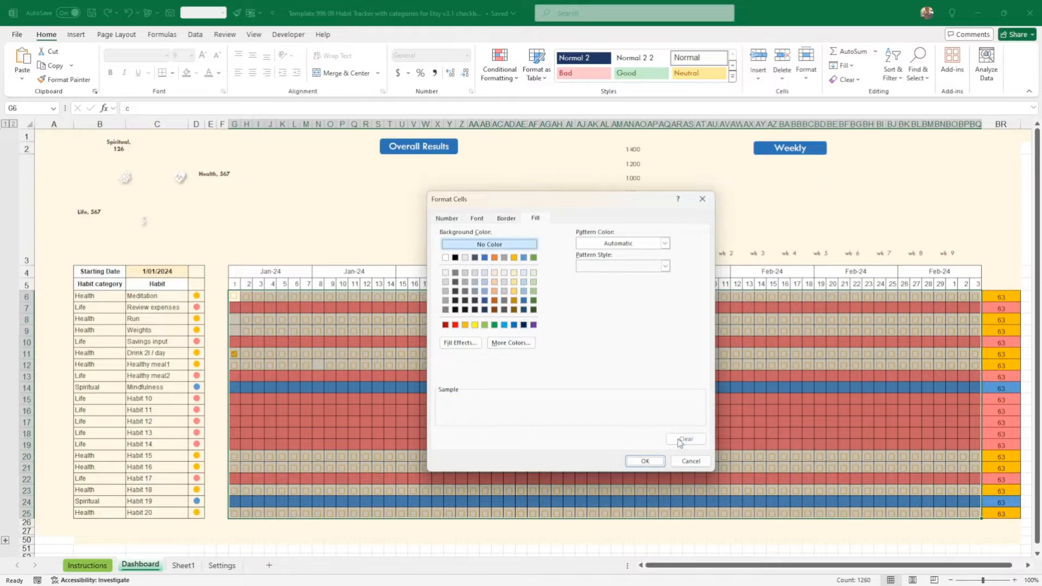
{"action": "left_click", "coordinate": [643, 460]}
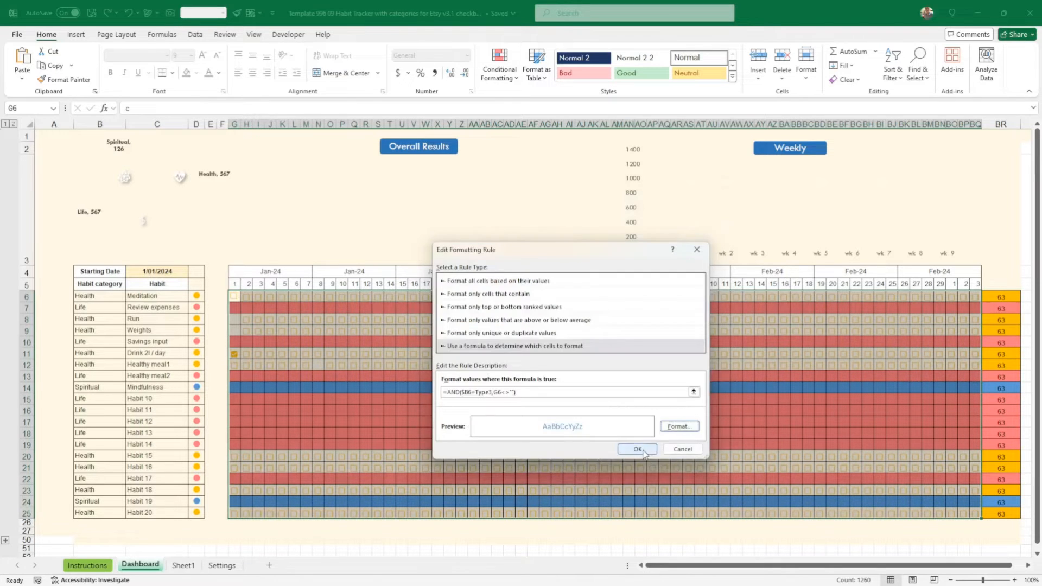
{"action": "left_click", "coordinate": [637, 448]}
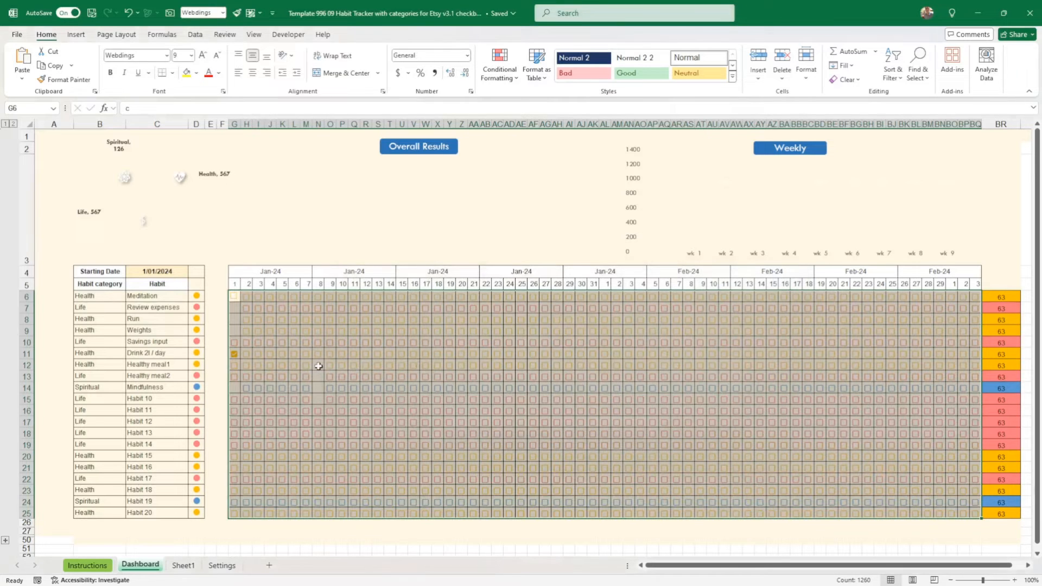
Inspect the box values, untick Drink 2l / day on day one, and select across the grid.
{"action": "left_click", "coordinate": [318, 365]}
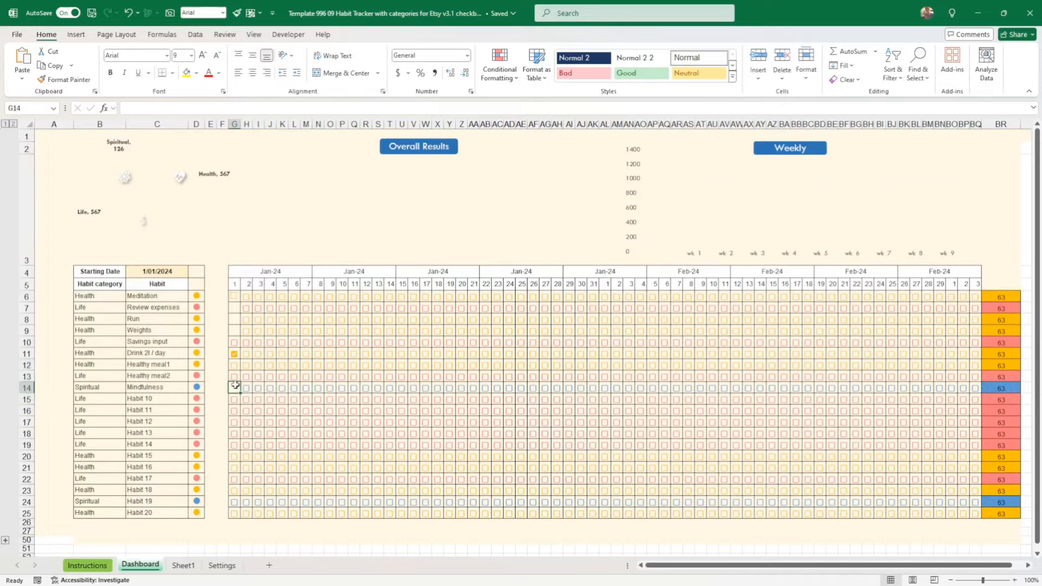
{"action": "left_click", "coordinate": [235, 365]}
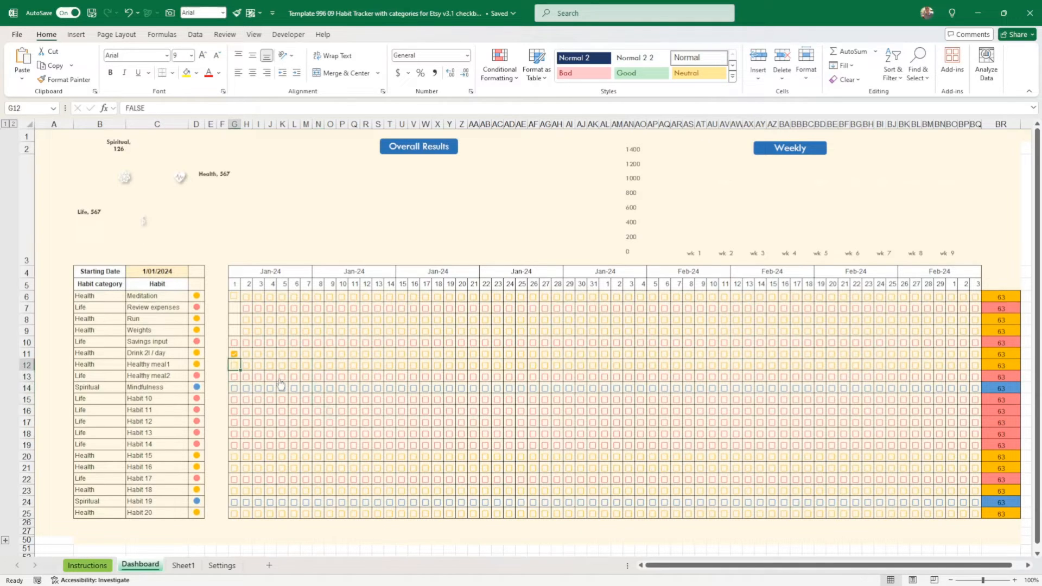
{"action": "left_click", "coordinate": [234, 307]}
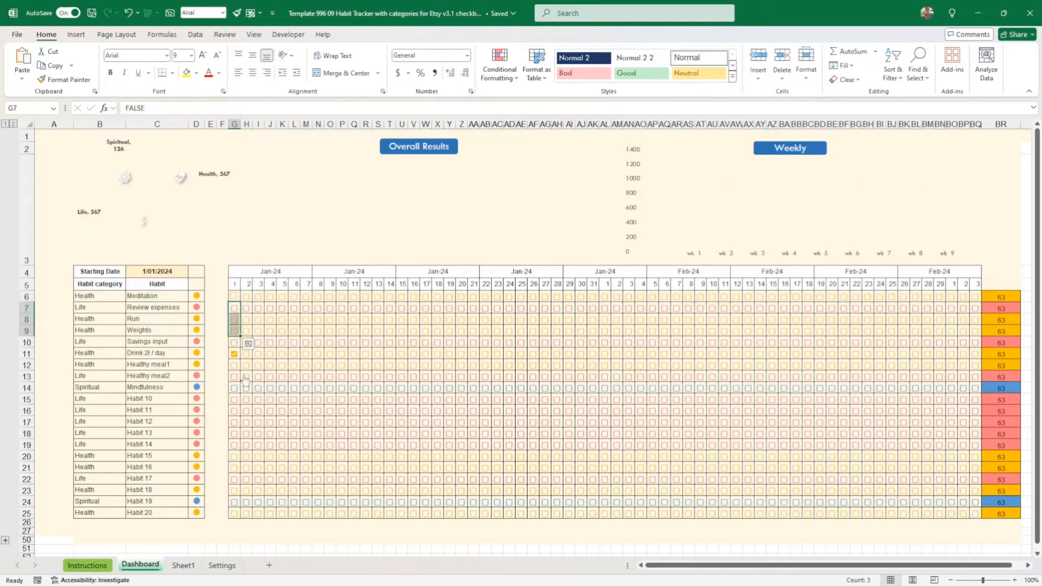
{"action": "left_click", "coordinate": [234, 353]}
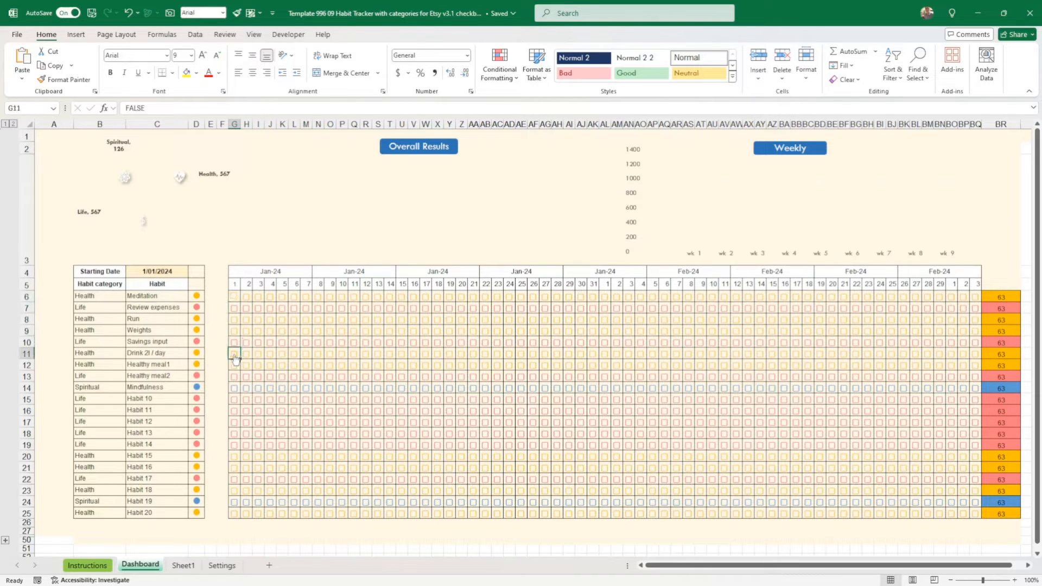
{"action": "left_click", "coordinate": [270, 433]}
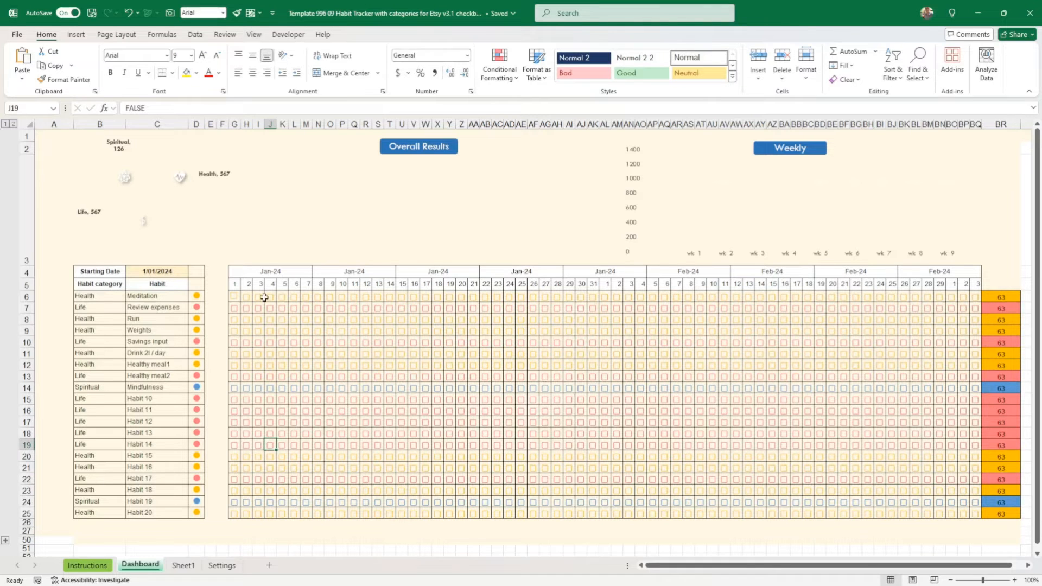
{"action": "left_click_drag", "start_coordinate": [234, 296], "coordinate": [973, 516]}
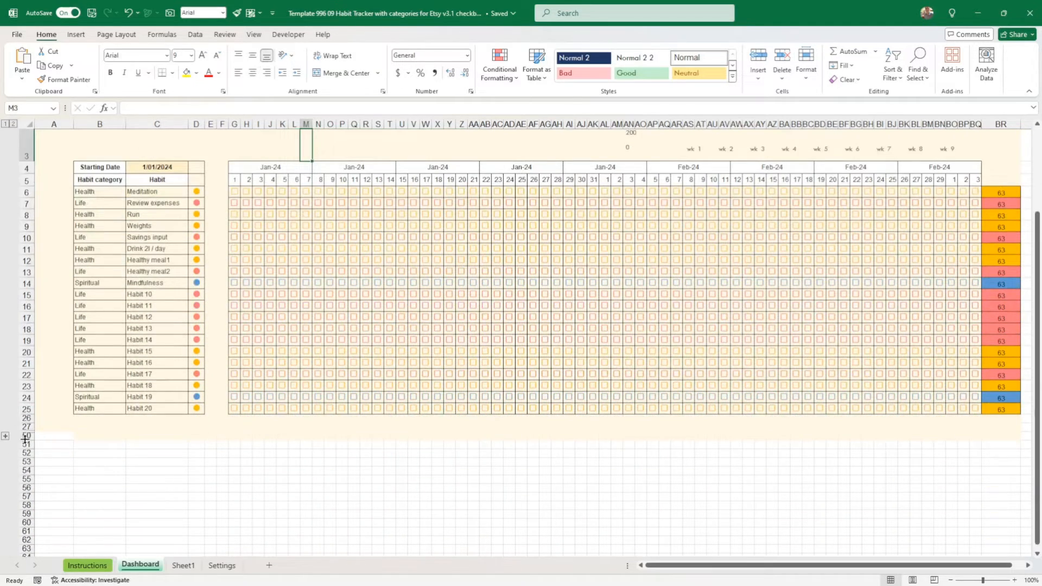
Scroll to the calculation rows and inspect the G29 COUNTIFS and BR13 COUNTA formulas.
{"action": "scroll", "scroll_direction": "down", "scroll_amount": 3}
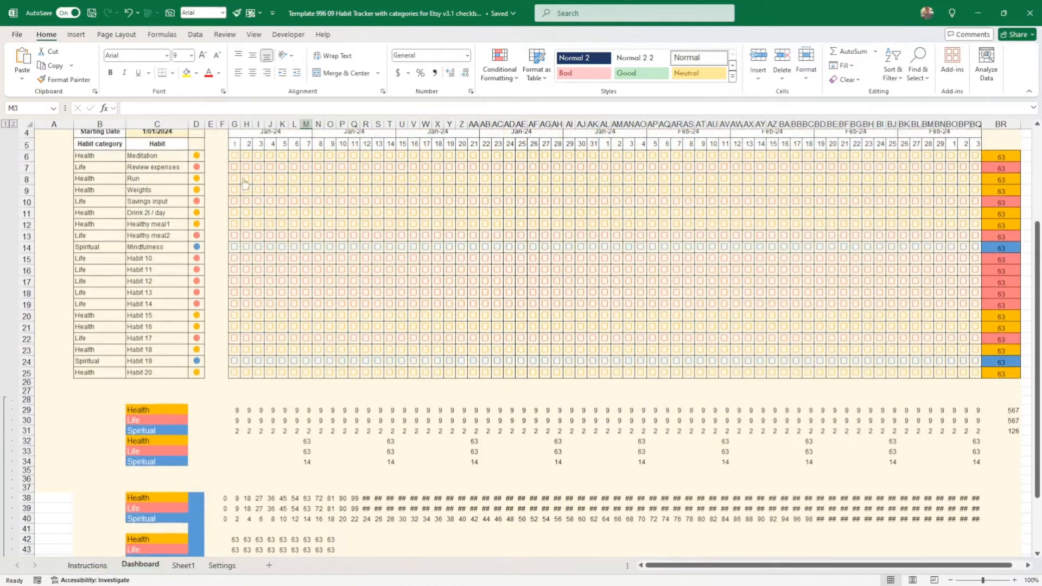
{"action": "mouse_move", "coordinate": [241, 419]}
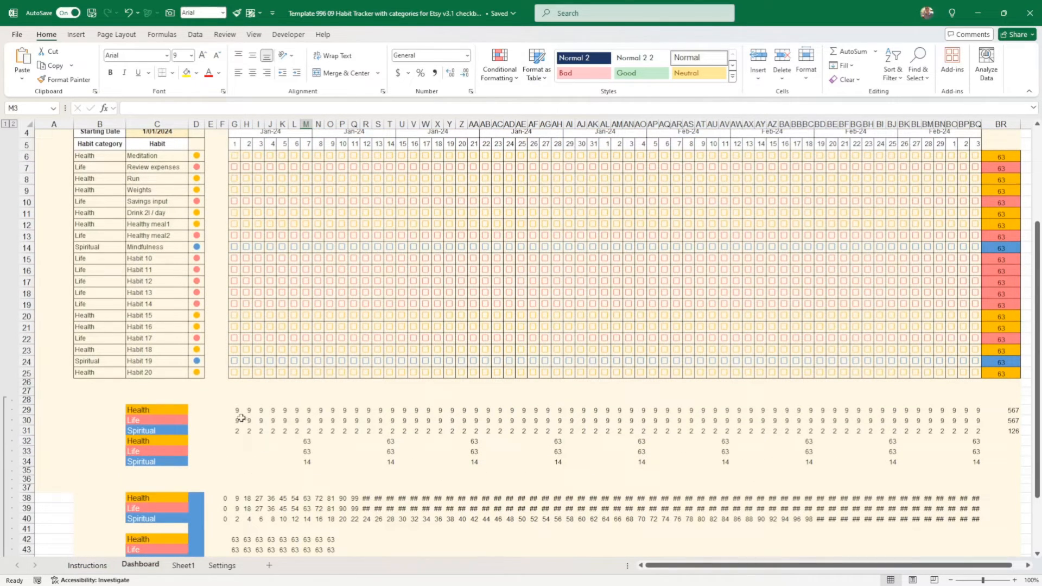
{"action": "left_click", "coordinate": [234, 409]}
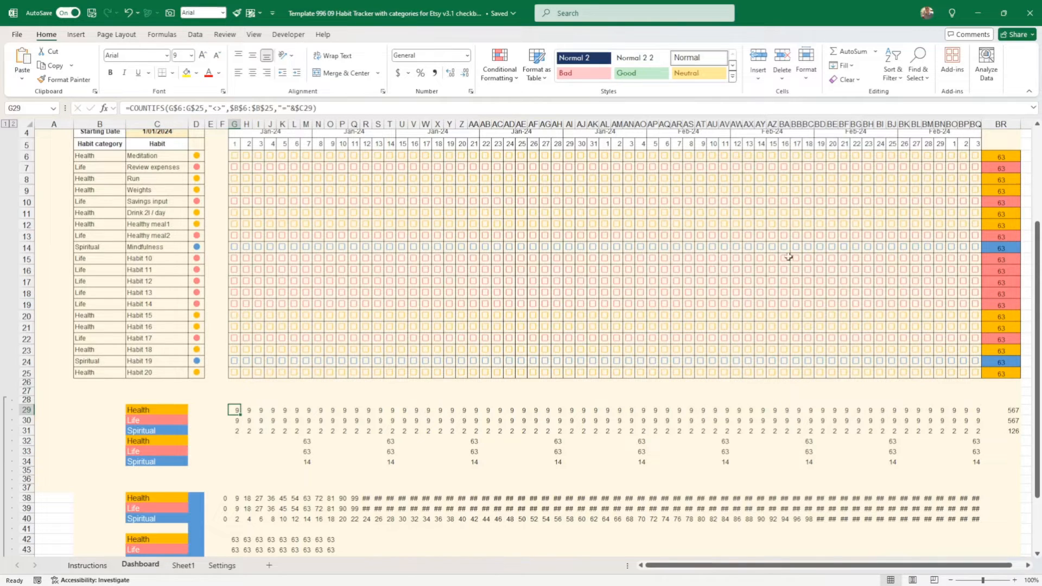
{"action": "left_click", "coordinate": [1000, 236]}
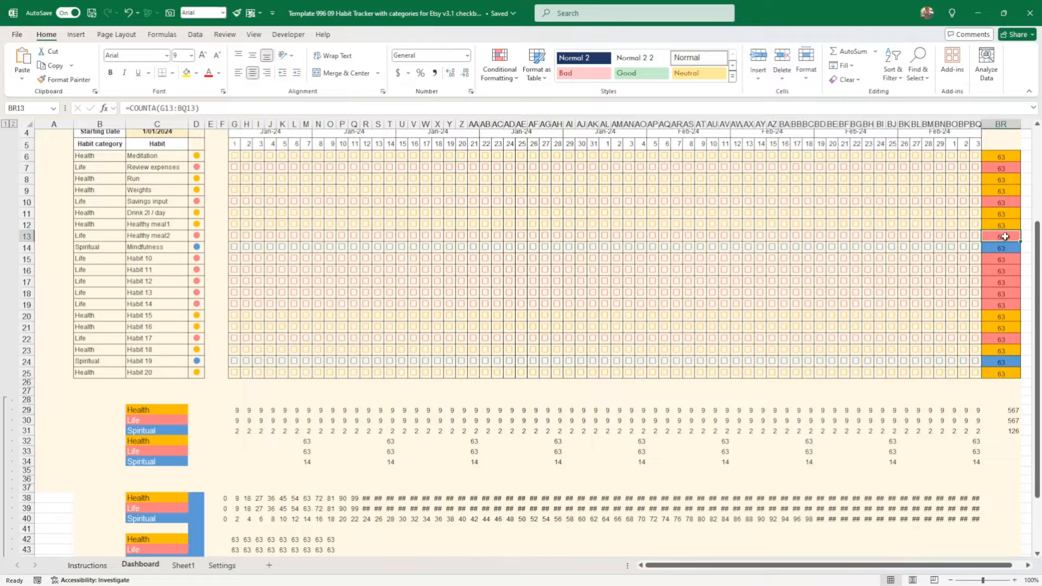
{"action": "left_click", "coordinate": [241, 409]}
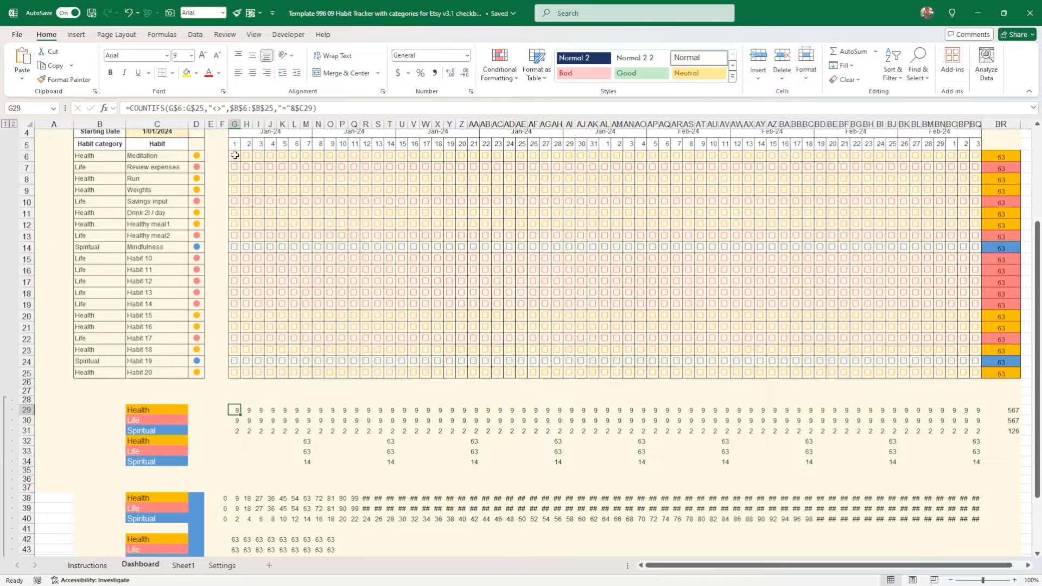
{"action": "left_click", "coordinate": [234, 156]}
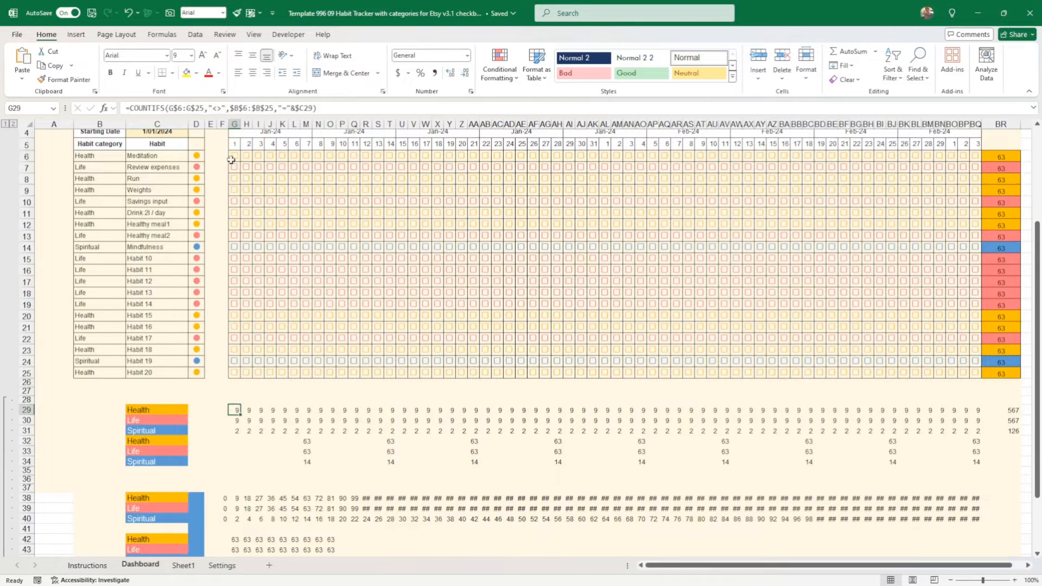
{"action": "mouse_move", "coordinate": [229, 150]}
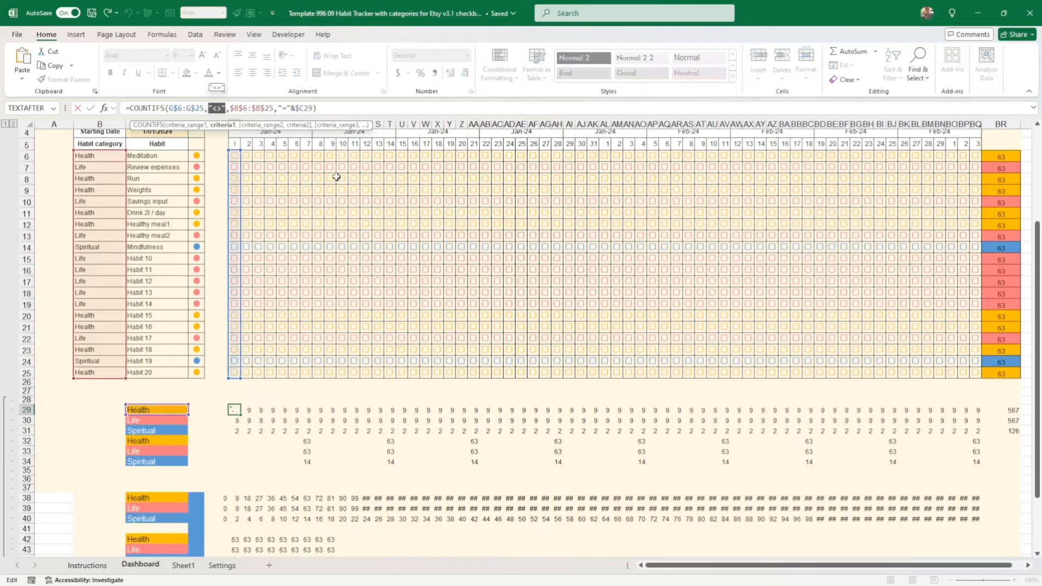
Review the Health COUNTIFS criterion for TRUE, then tick Drink 2l / day for day 1.
{"action": "type", "text": "tru"}
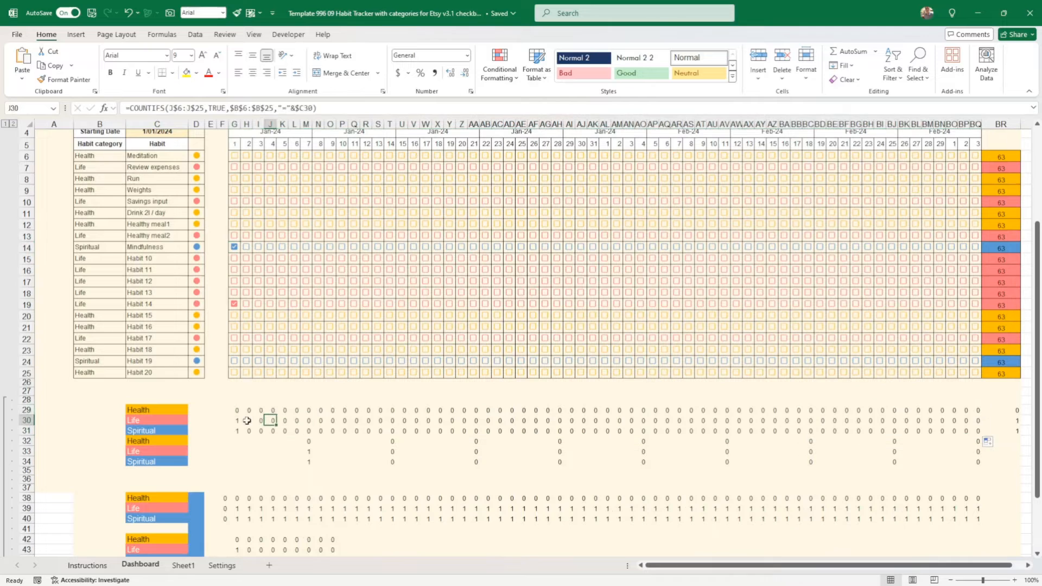
{"action": "left_click", "coordinate": [234, 409]}
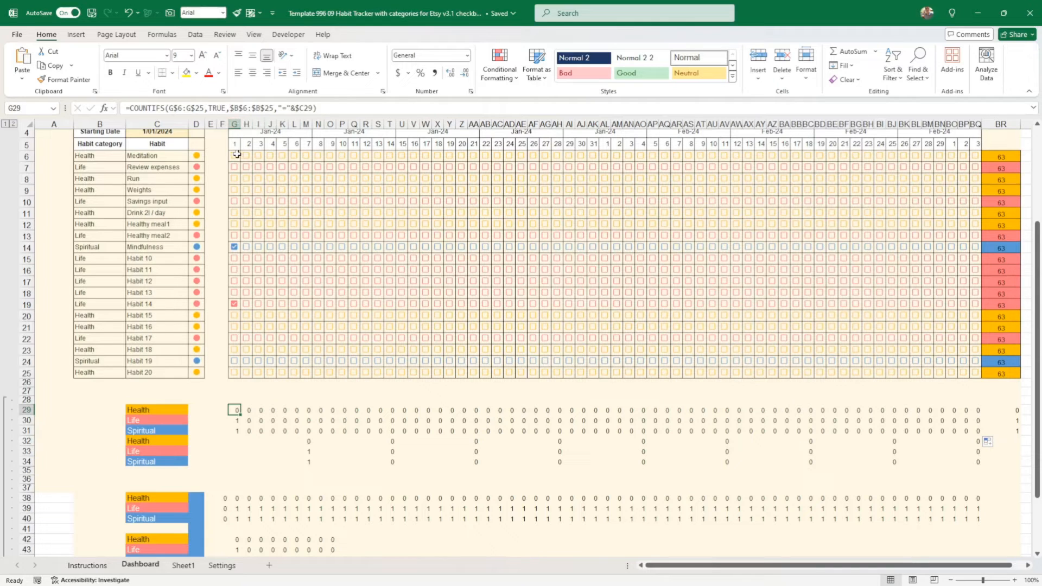
{"action": "mouse_move", "coordinate": [237, 319]}
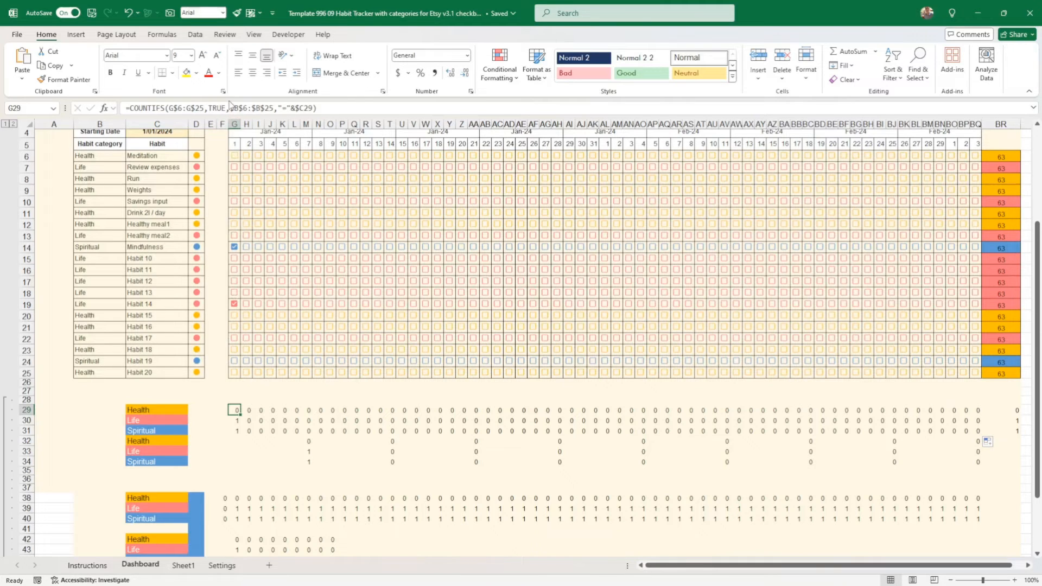
{"action": "mouse_move", "coordinate": [195, 114]}
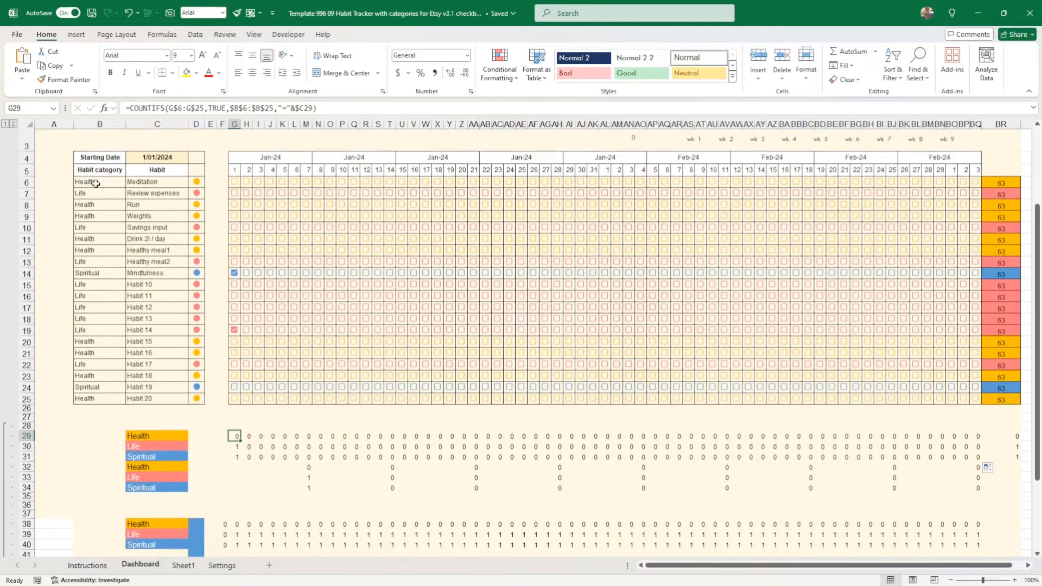
{"action": "mouse_move", "coordinate": [116, 193]}
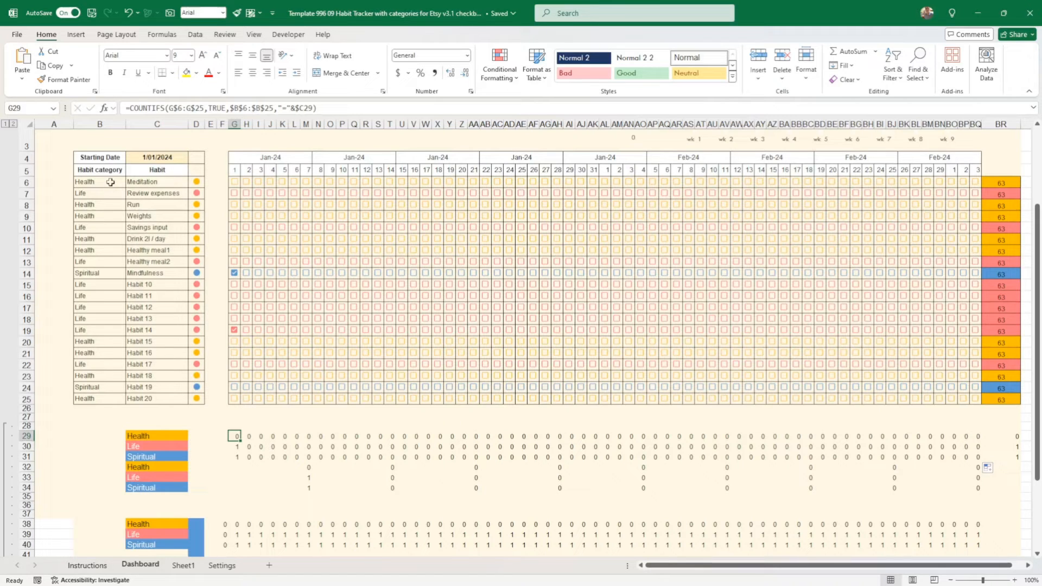
{"action": "mouse_move", "coordinate": [262, 204]}
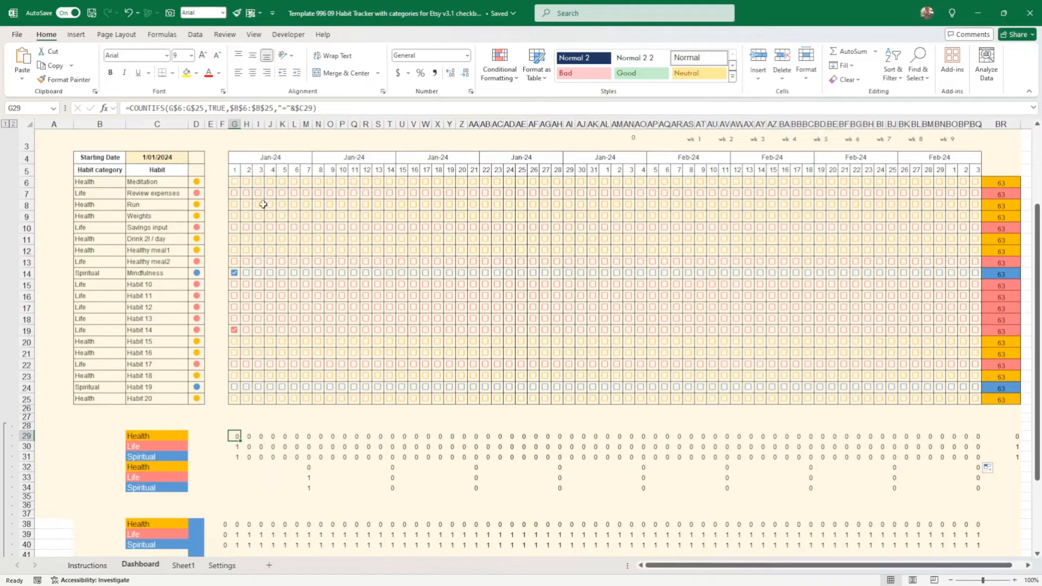
{"action": "mouse_move", "coordinate": [152, 433]}
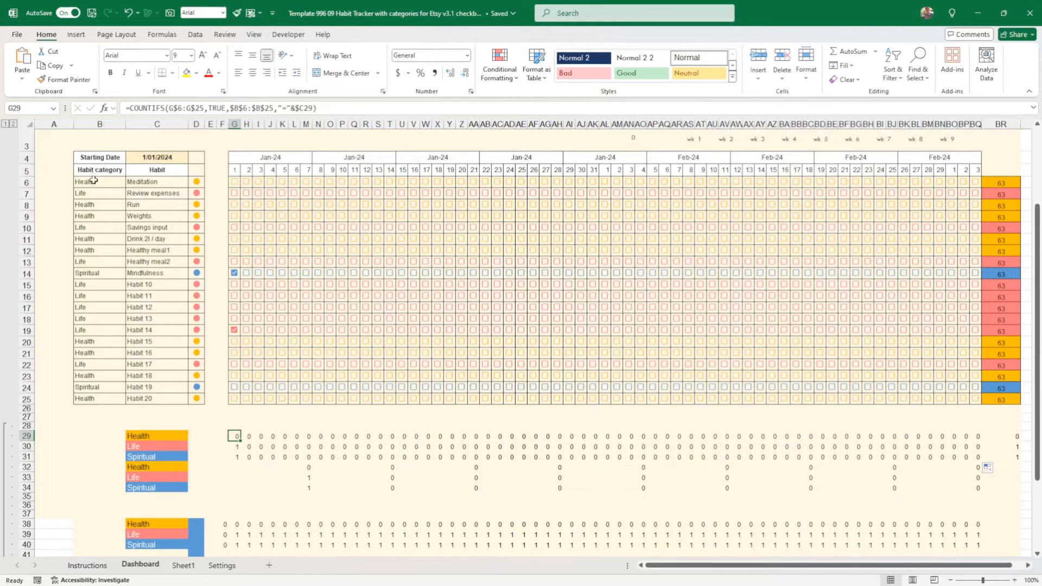
{"action": "mouse_move", "coordinate": [96, 341]}
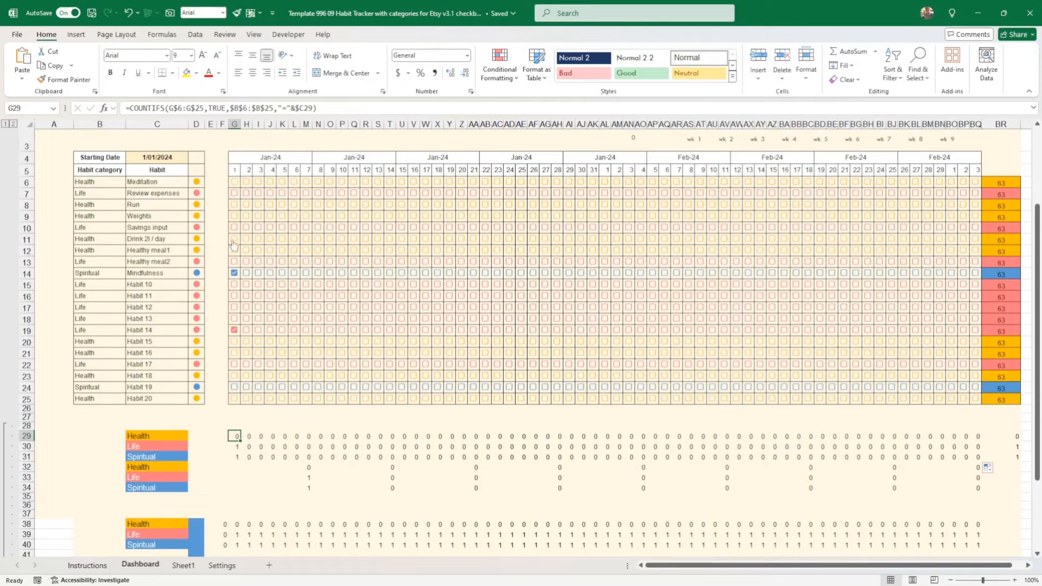
{"action": "left_click", "coordinate": [235, 239]}
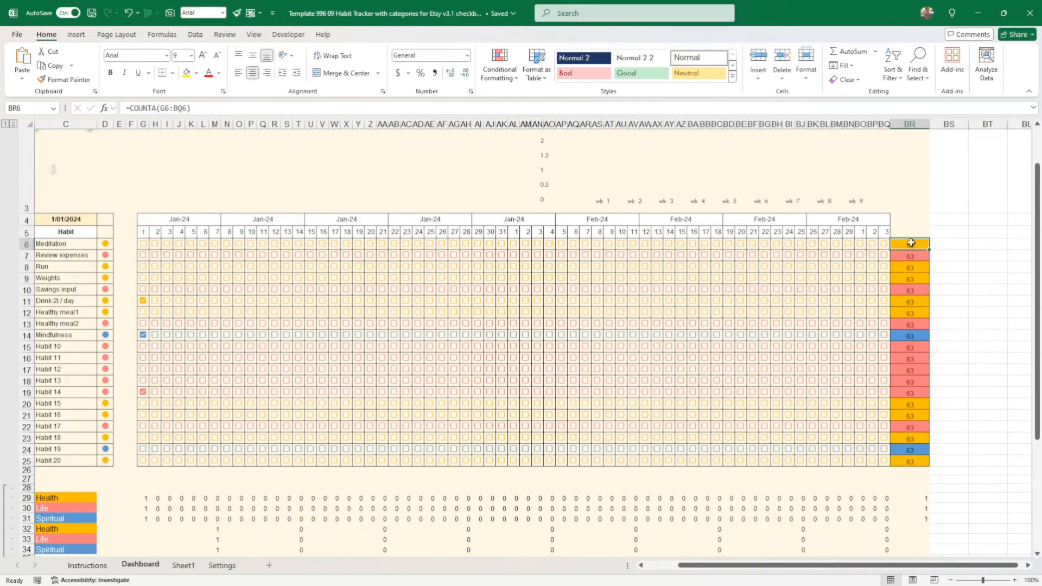
{"action": "mouse_move", "coordinate": [936, 246]}
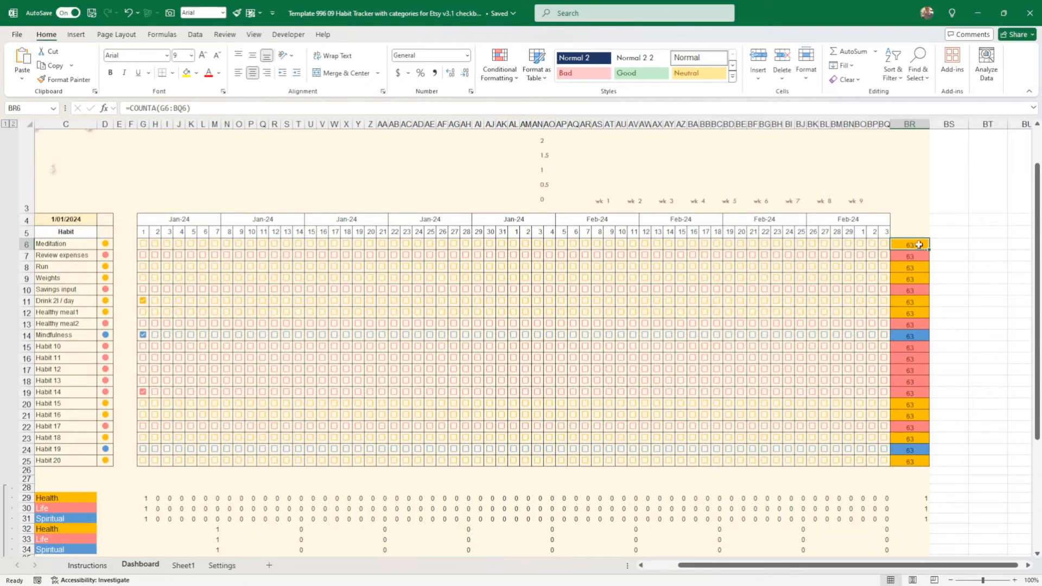
Change BR6 from =COUNTA(G6:BQ6) to =COUNTIF(G6:BQ6,TRUE) and confirm the arguments.
{"action": "double_click", "coordinate": [910, 245]}
{"action": "type", "text": "IF"}
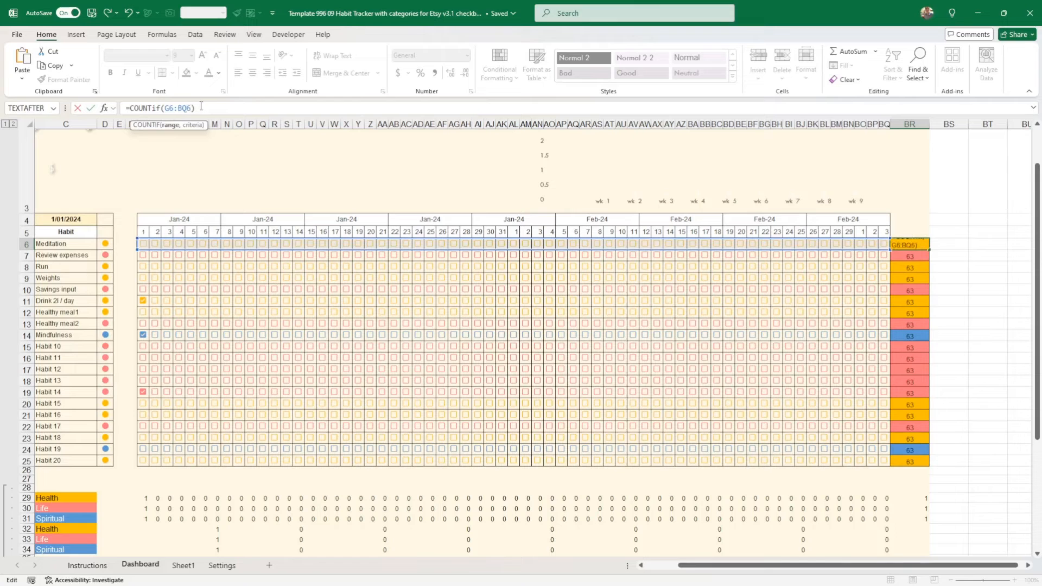
{"action": "type", "text": ",6"}
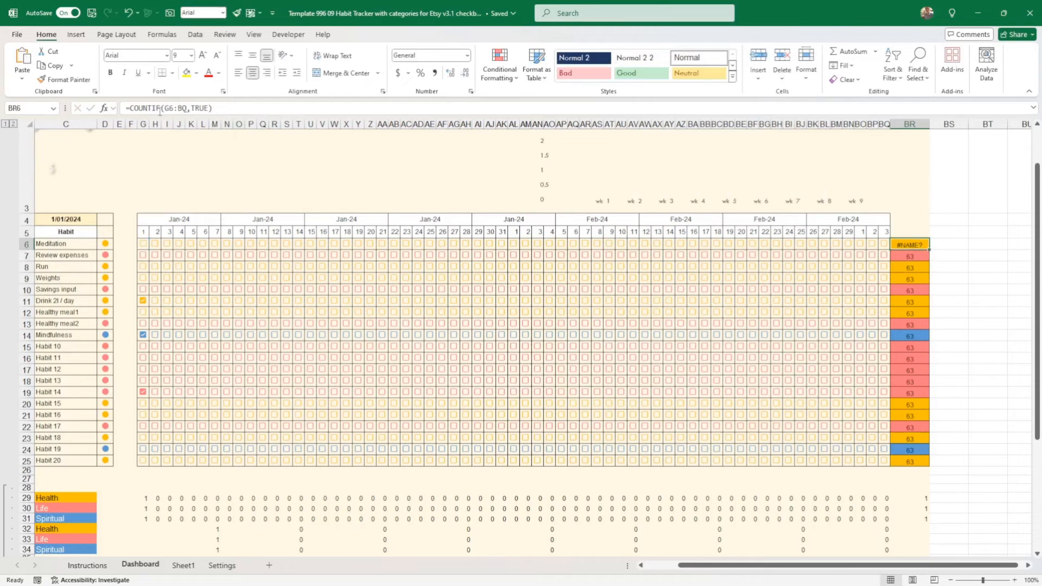
{"action": "left_click", "coordinate": [105, 109]}
{"action": "type", "text": "6"}
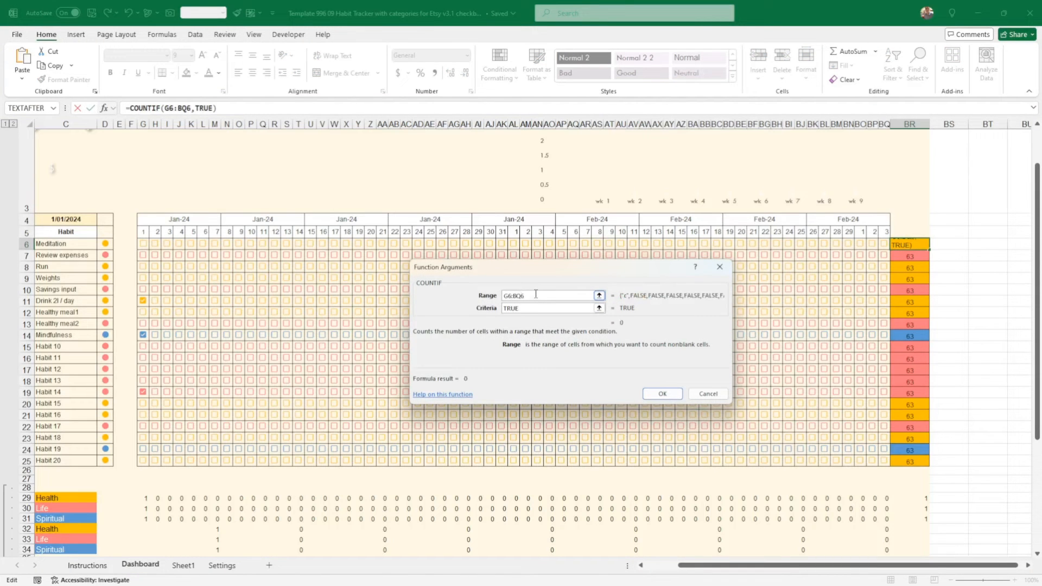
{"action": "left_click", "coordinate": [662, 393]}
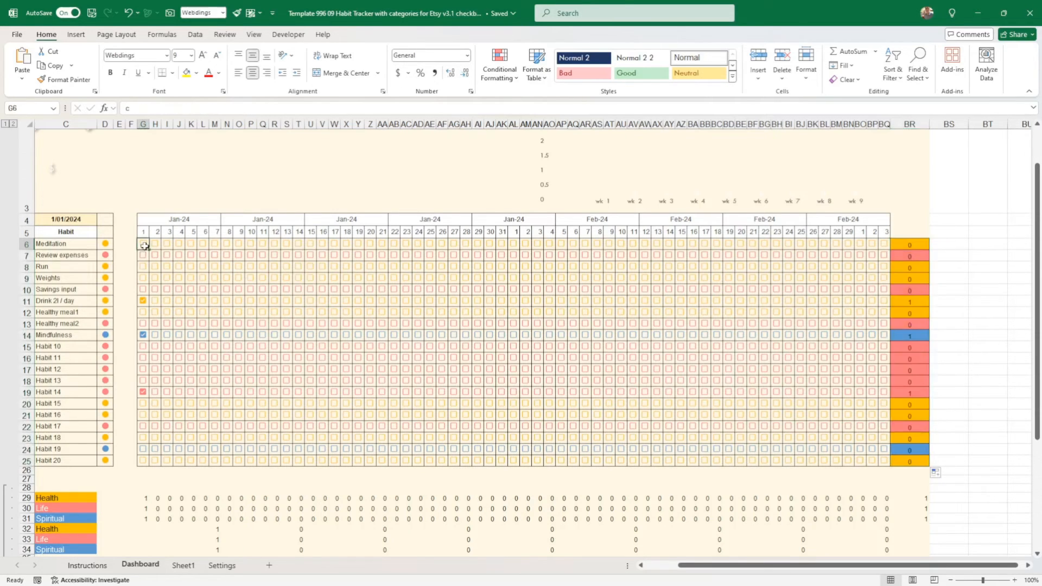
Tick Meditation day 2, Review expenses day 1, Drink 2l/day days 2–3 and Mindfulness day 3.
{"action": "left_click", "coordinate": [156, 244]}
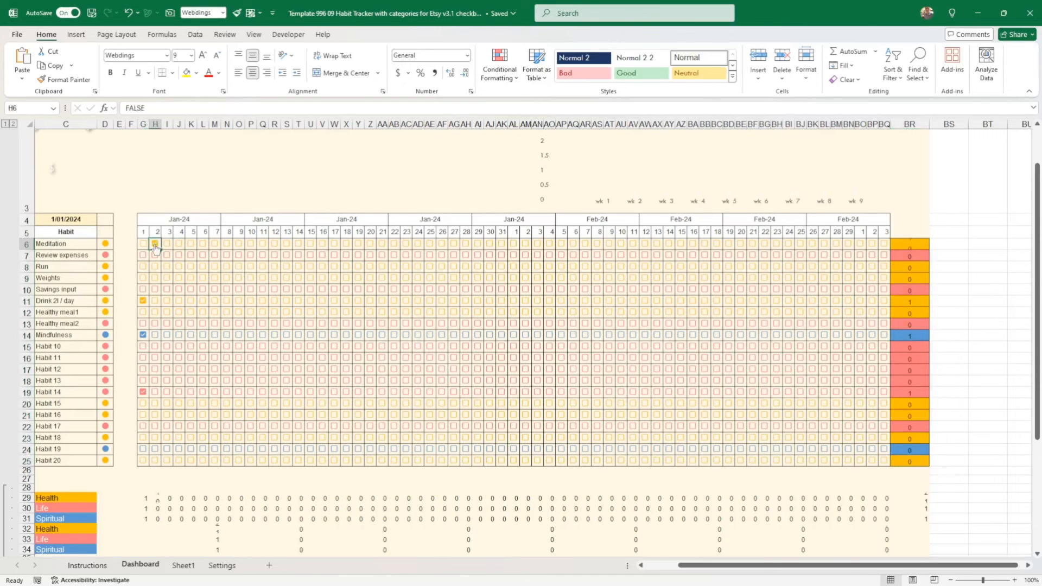
{"action": "left_click", "coordinate": [155, 243]}
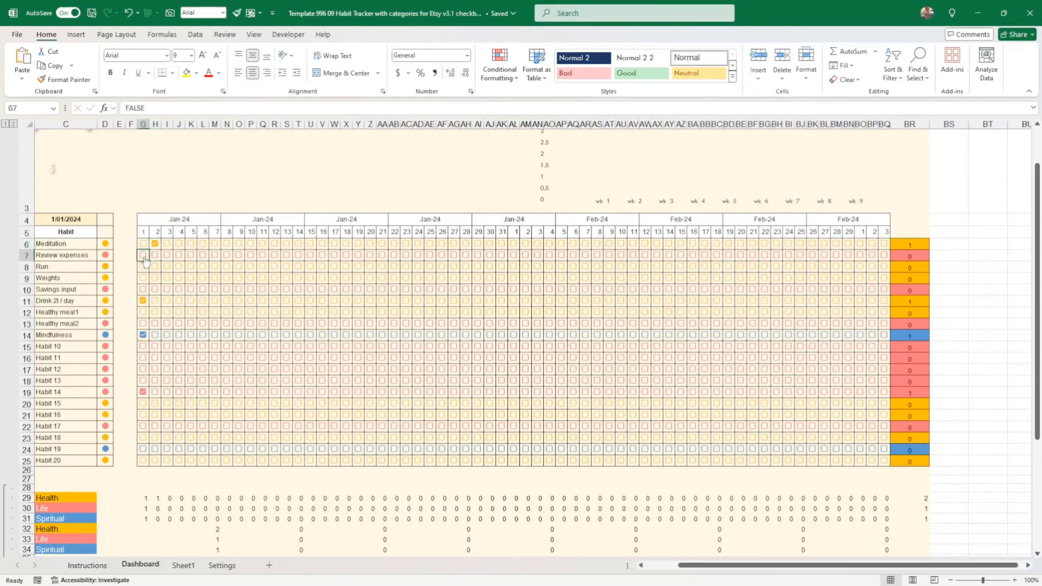
{"action": "left_click", "coordinate": [143, 255]}
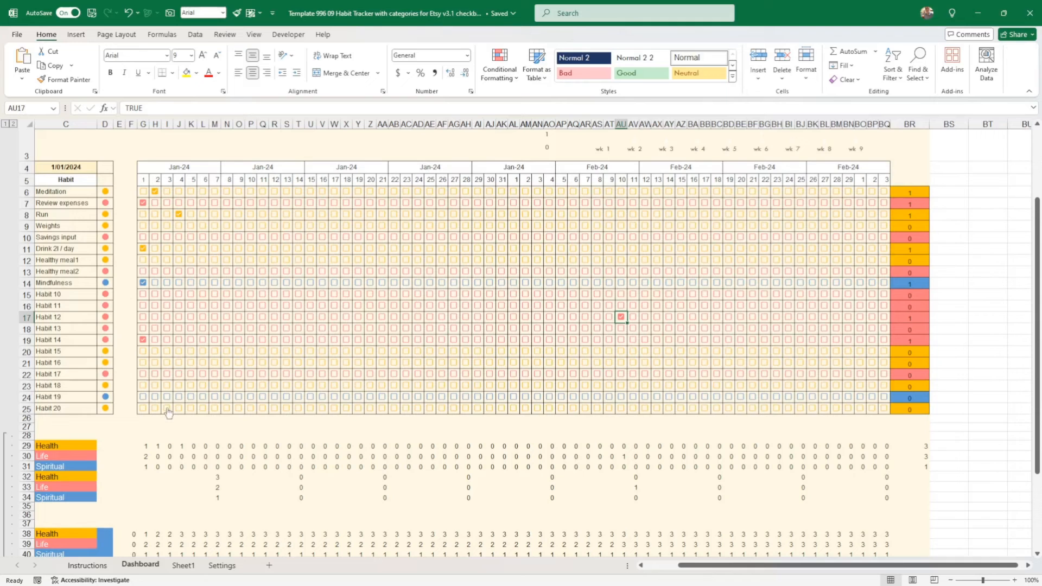
{"action": "mouse_move", "coordinate": [247, 339]}
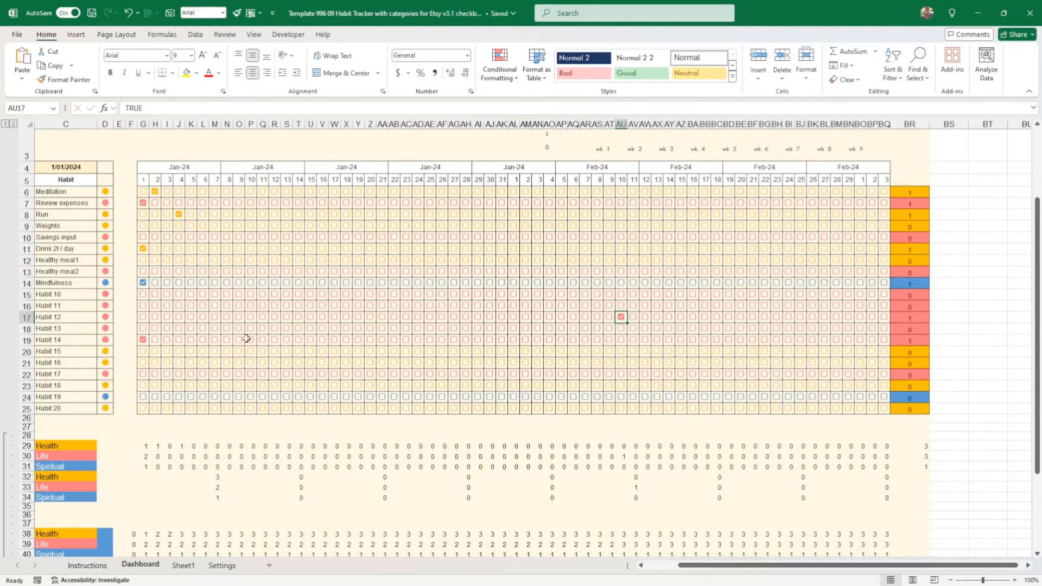
{"action": "mouse_move", "coordinate": [330, 328]}
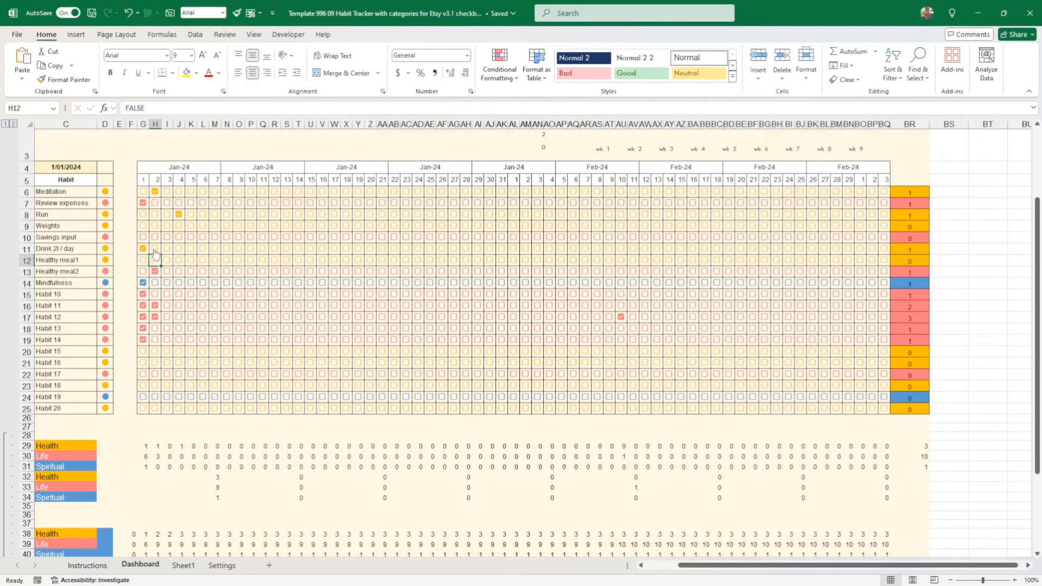
{"action": "left_click", "coordinate": [167, 236]}
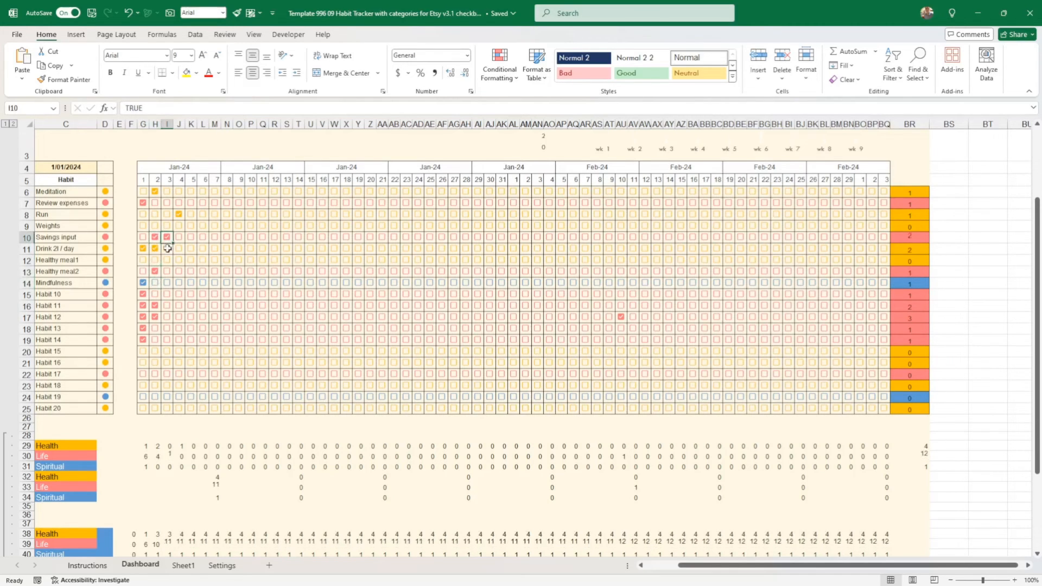
{"action": "left_click", "coordinate": [167, 248]}
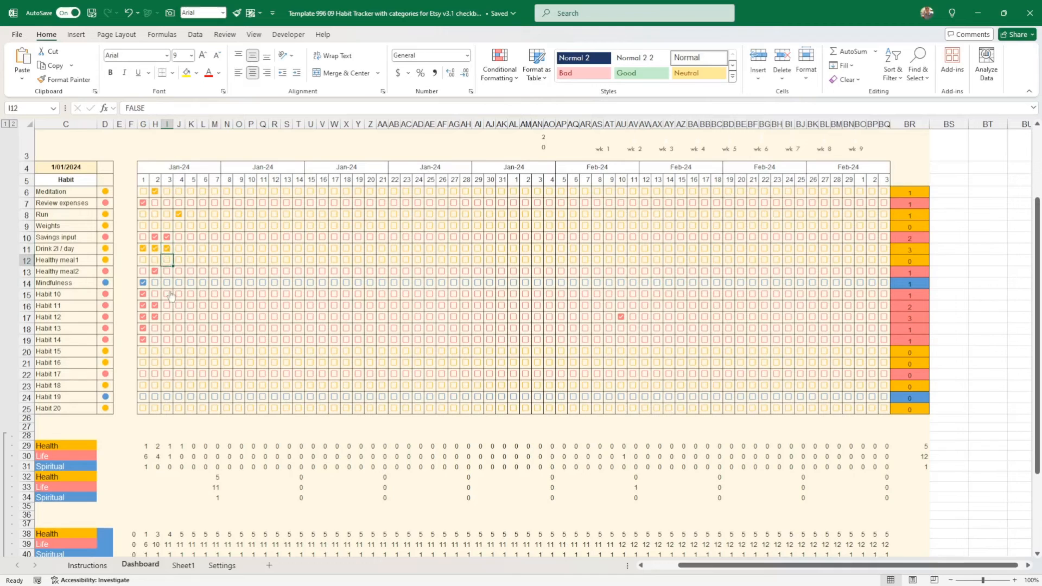
{"action": "left_click", "coordinate": [167, 294]}
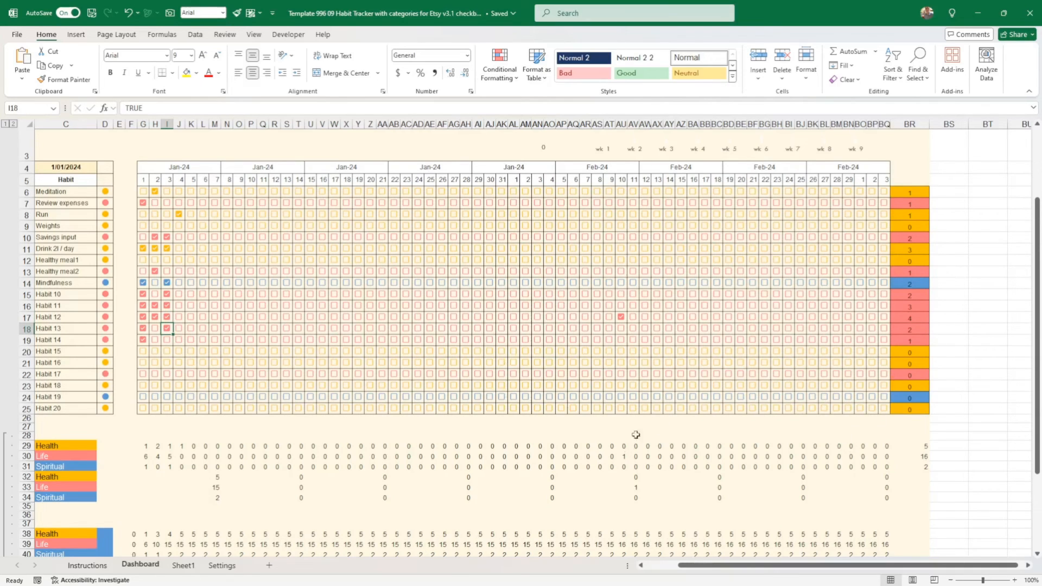
{"action": "mouse_move", "coordinate": [304, 387]}
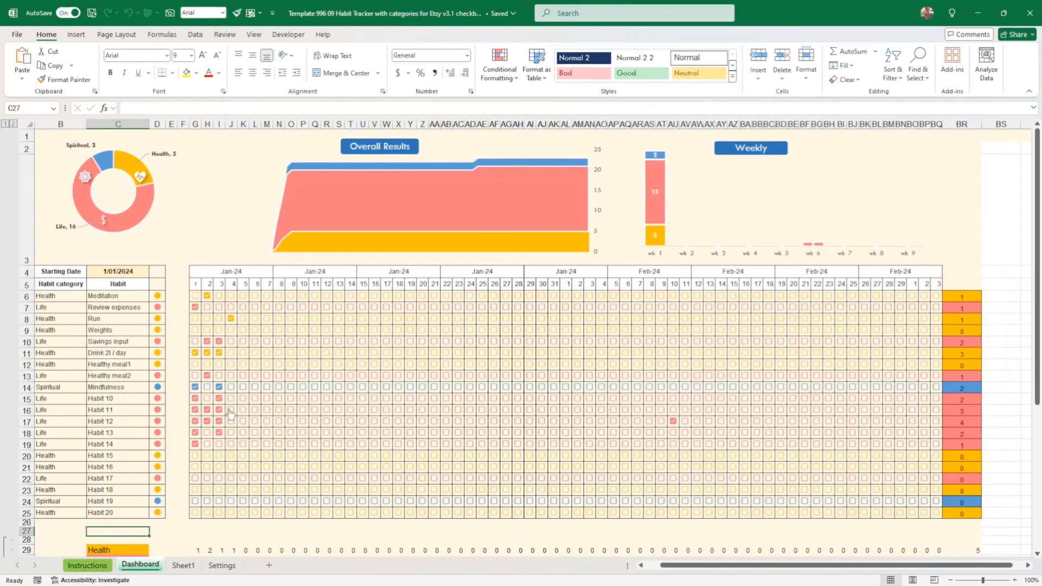
Tick Habit 11 day 3, Mindfulness and Review expenses day 4, Savings, Healthy meal2 and Habit 13 day 5.
{"action": "left_click", "coordinate": [230, 387]}
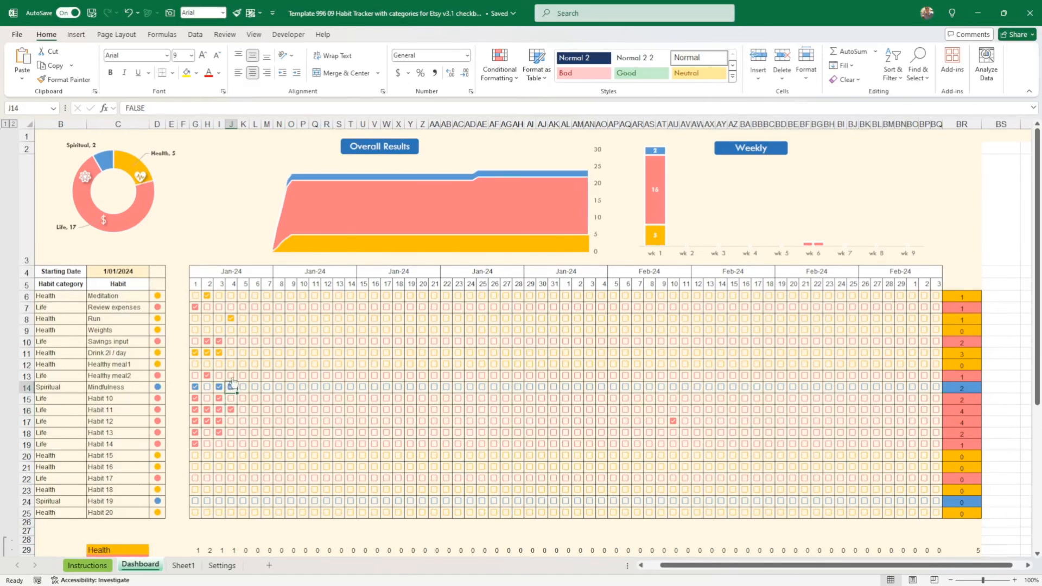
{"action": "left_click", "coordinate": [232, 353]}
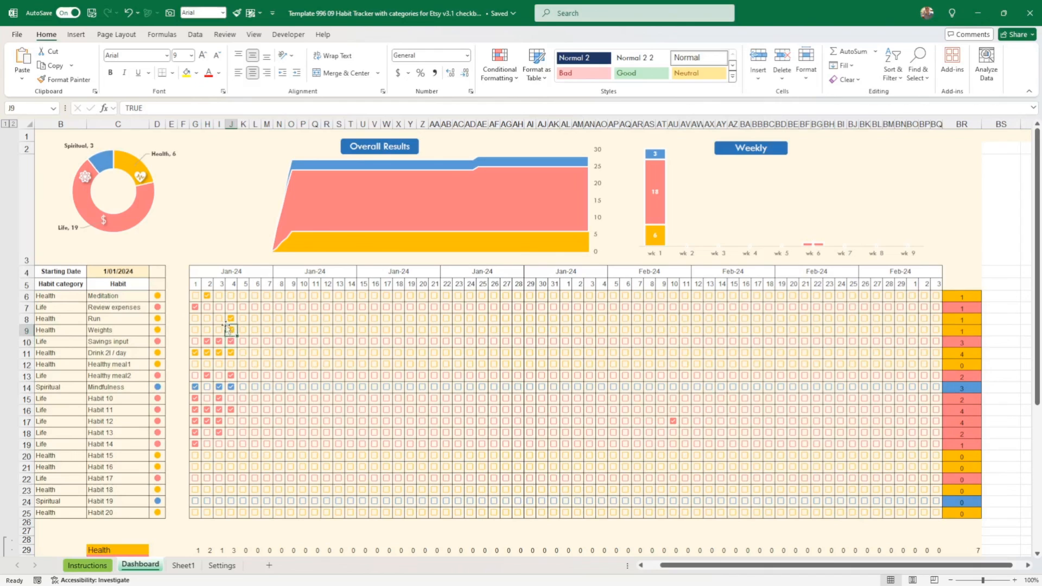
{"action": "left_click", "coordinate": [231, 306]}
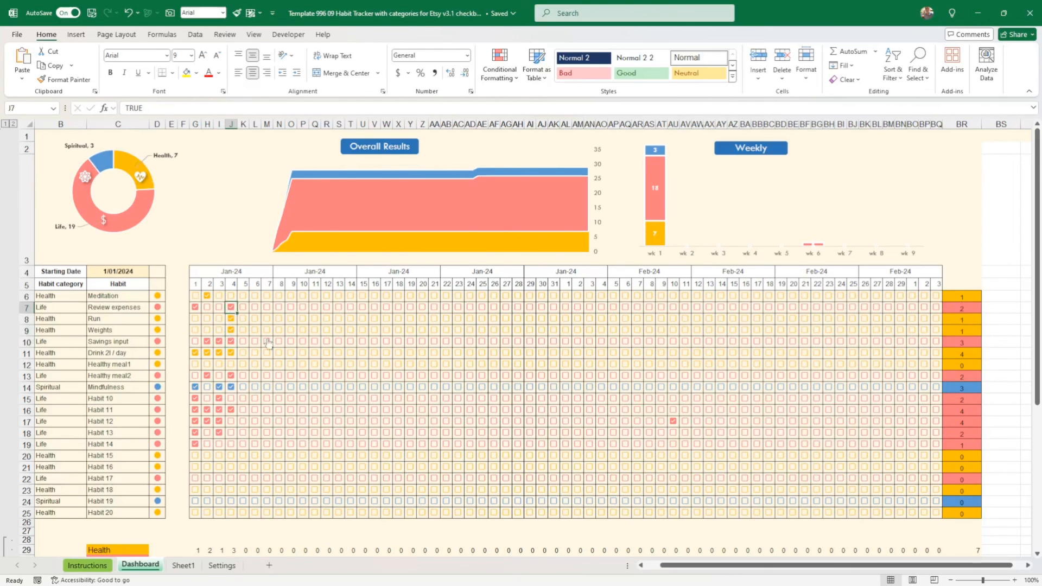
{"action": "left_click", "coordinate": [242, 341]}
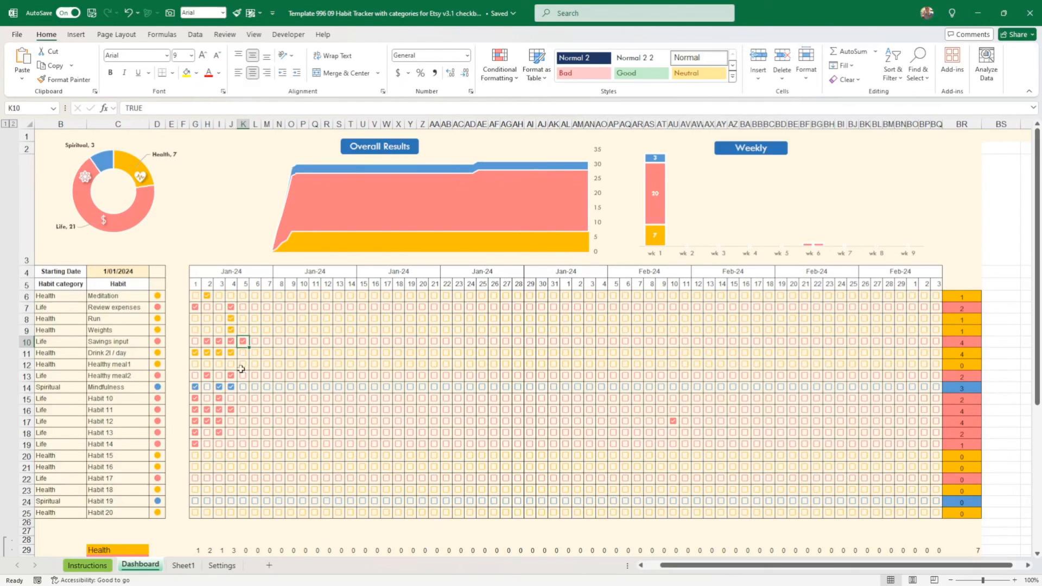
{"action": "left_click", "coordinate": [242, 374]}
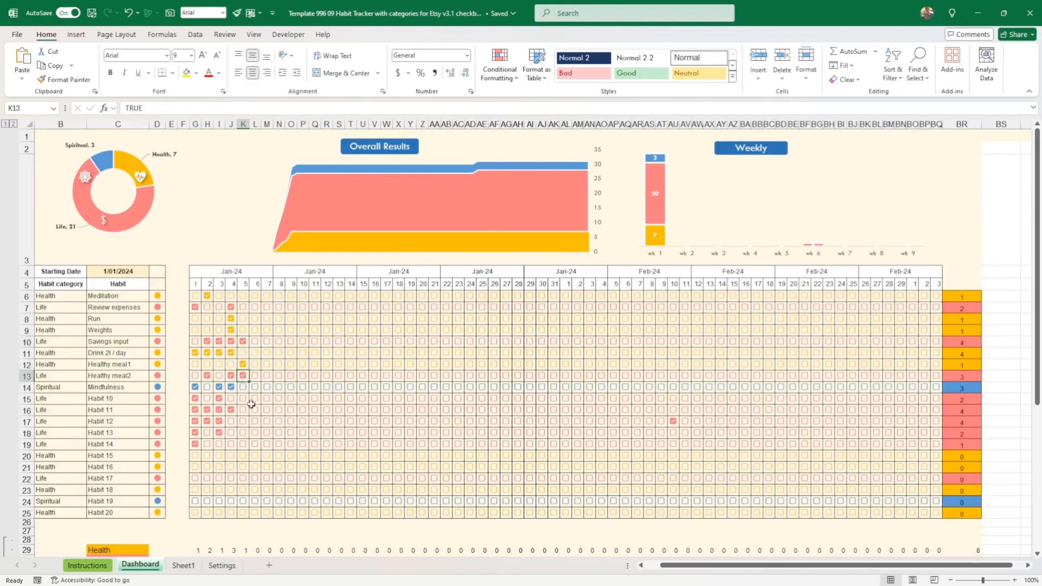
{"action": "left_click", "coordinate": [242, 432]}
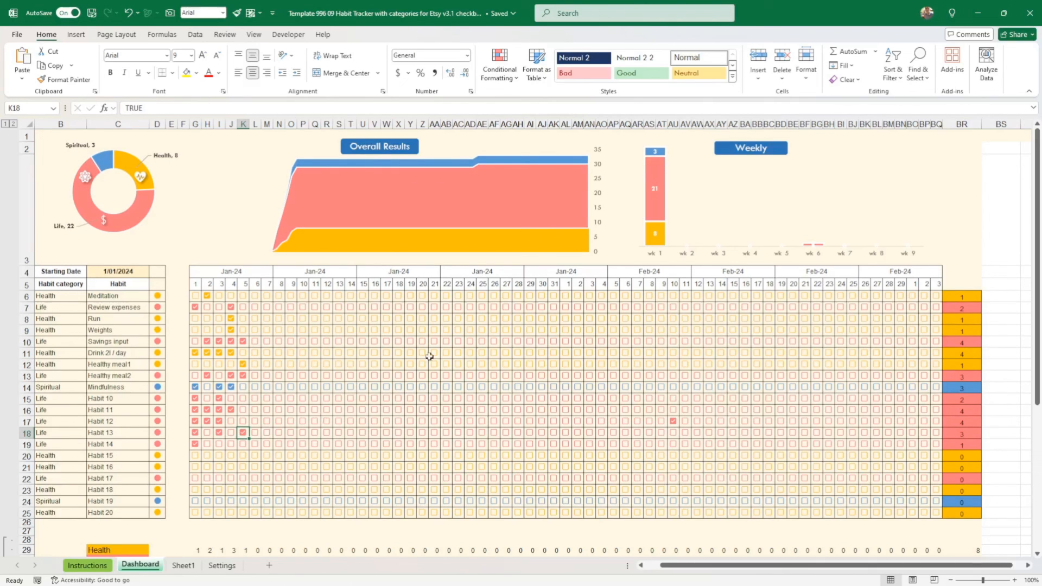